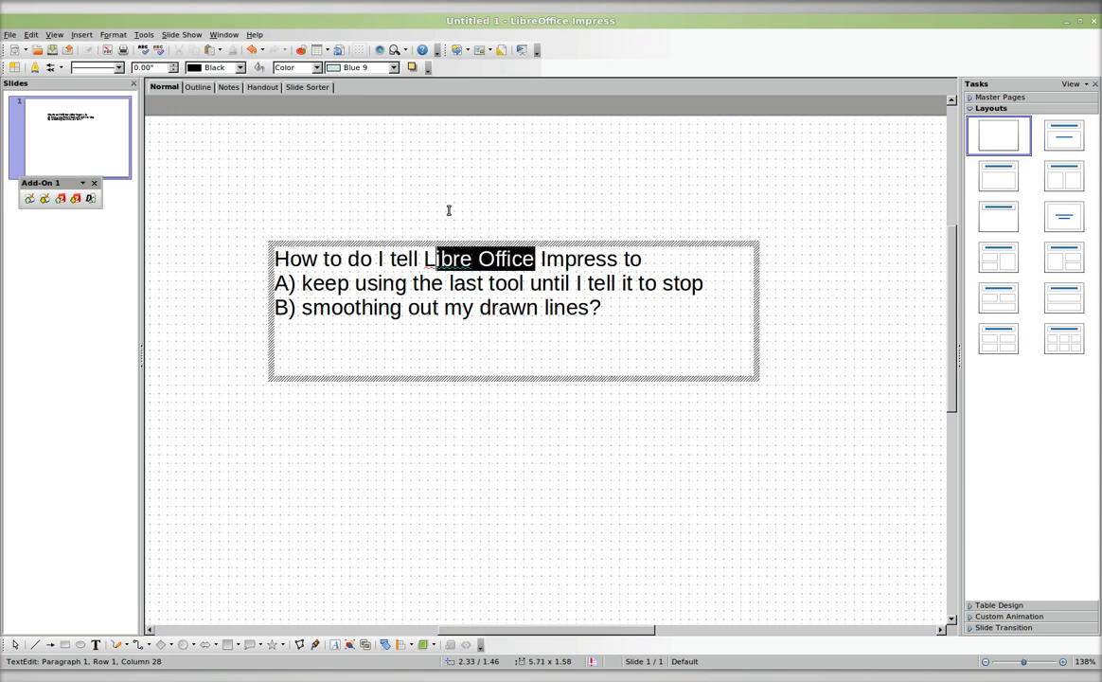
Check the LibreOffice version in Help > About, then pick the Freeform Line tool.
{"action": "left_click", "coordinate": [253, 34]}
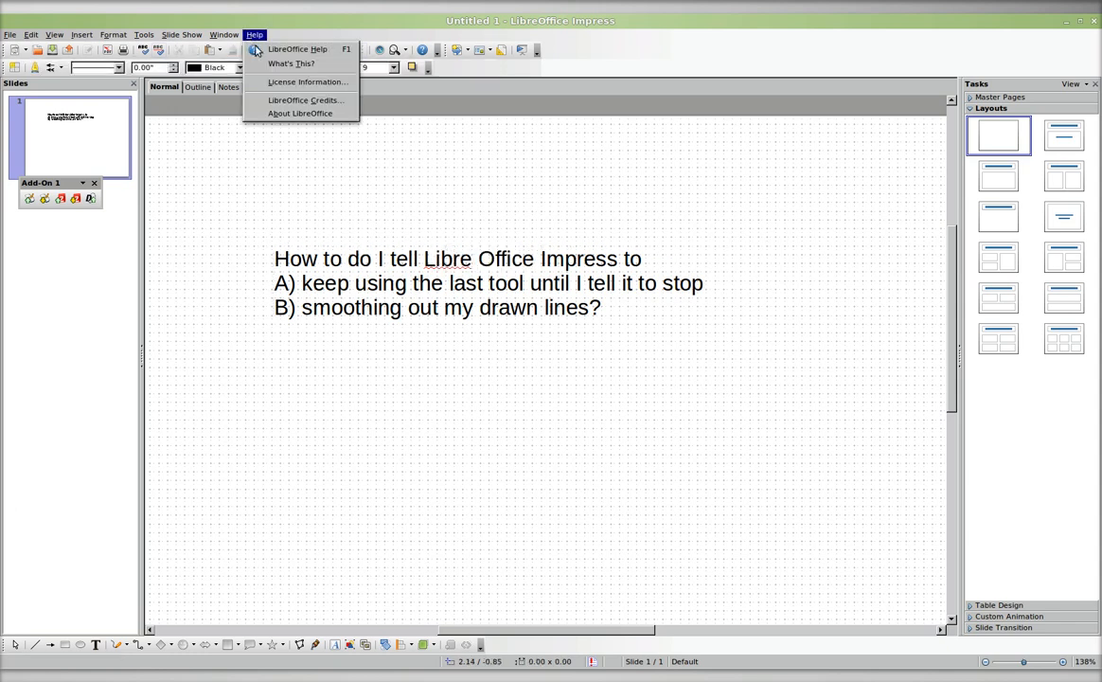
{"action": "left_click", "coordinate": [299, 114]}
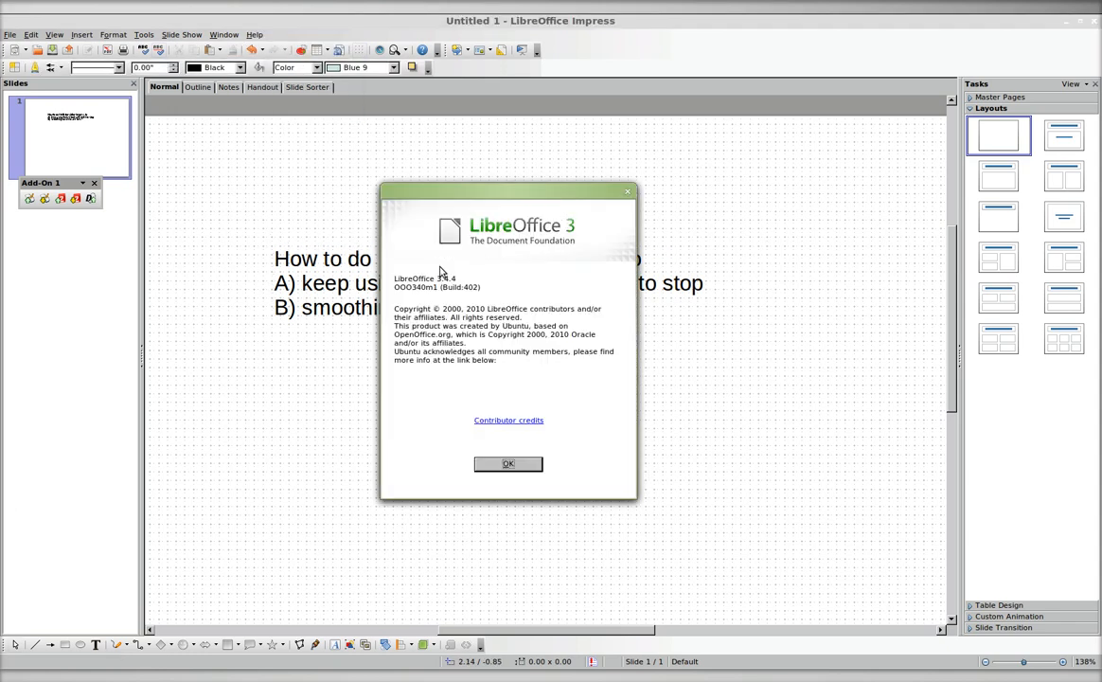
{"action": "left_click", "coordinate": [508, 462]}
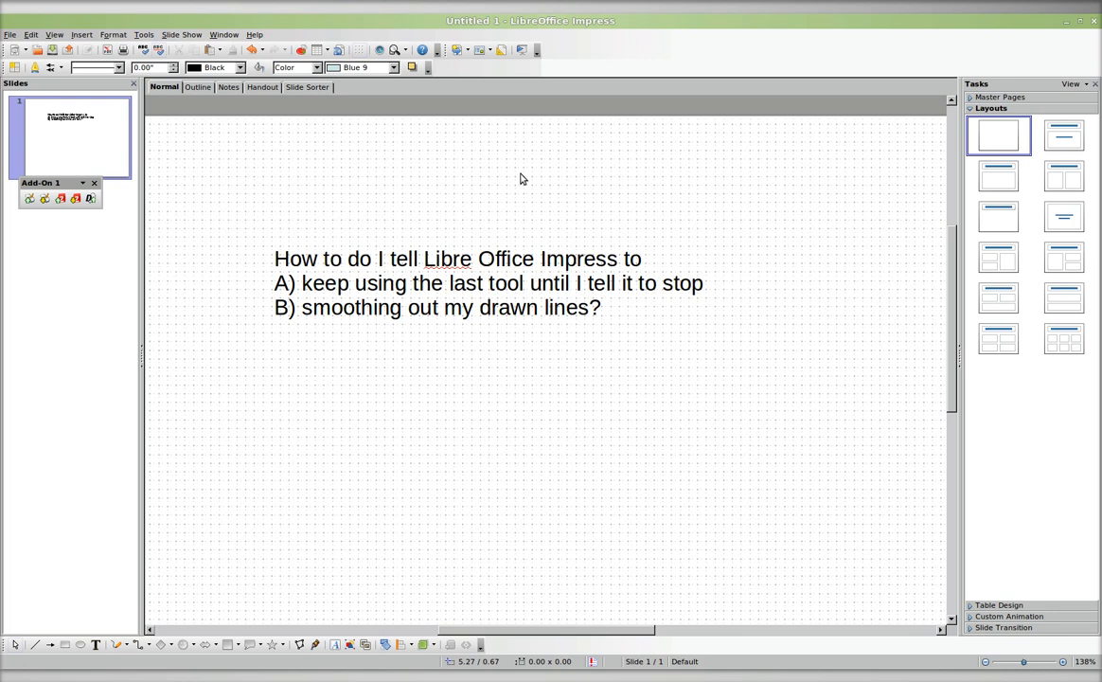
{"action": "mouse_move", "coordinate": [470, 269]}
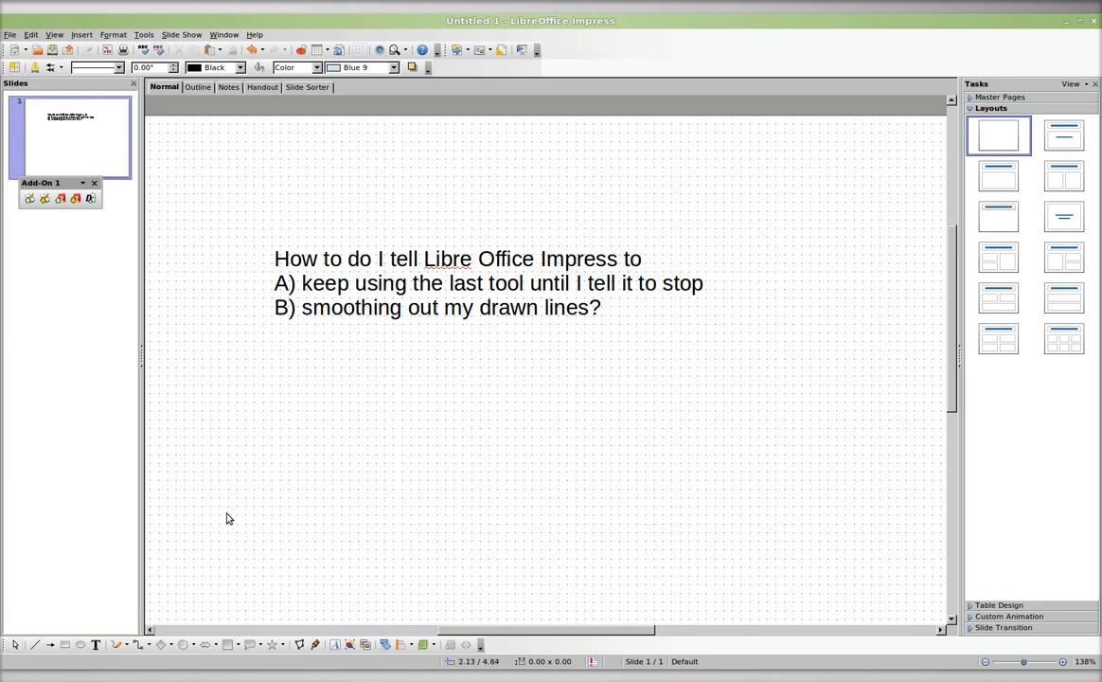
{"action": "left_click", "coordinate": [117, 644]}
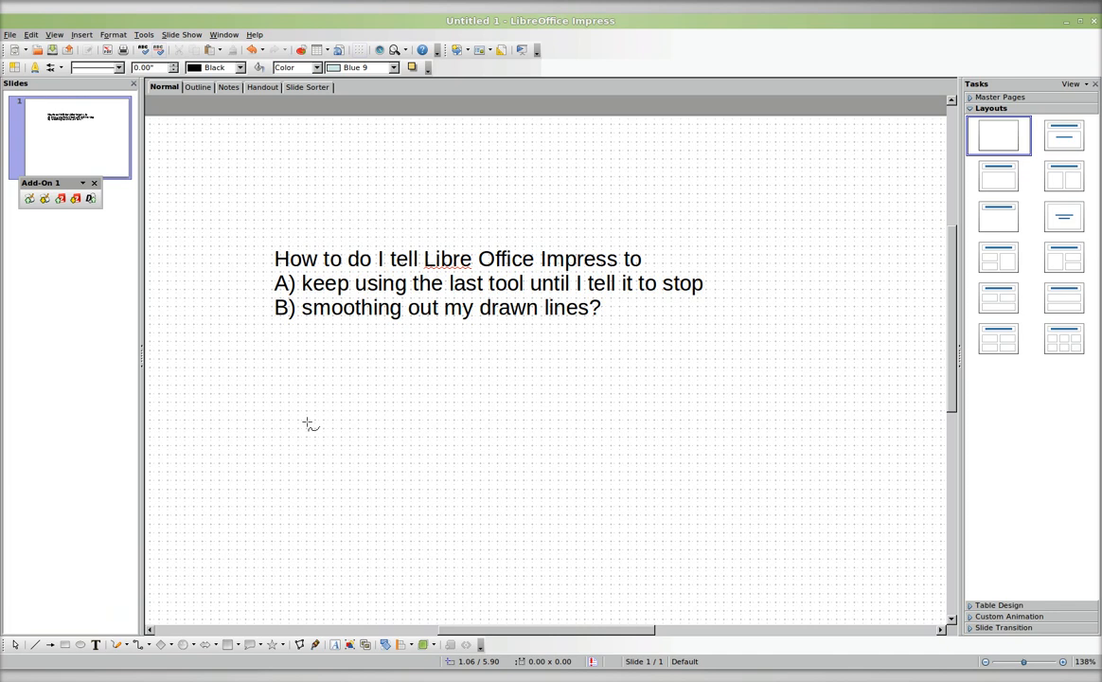
{"action": "mouse_move", "coordinate": [648, 280]}
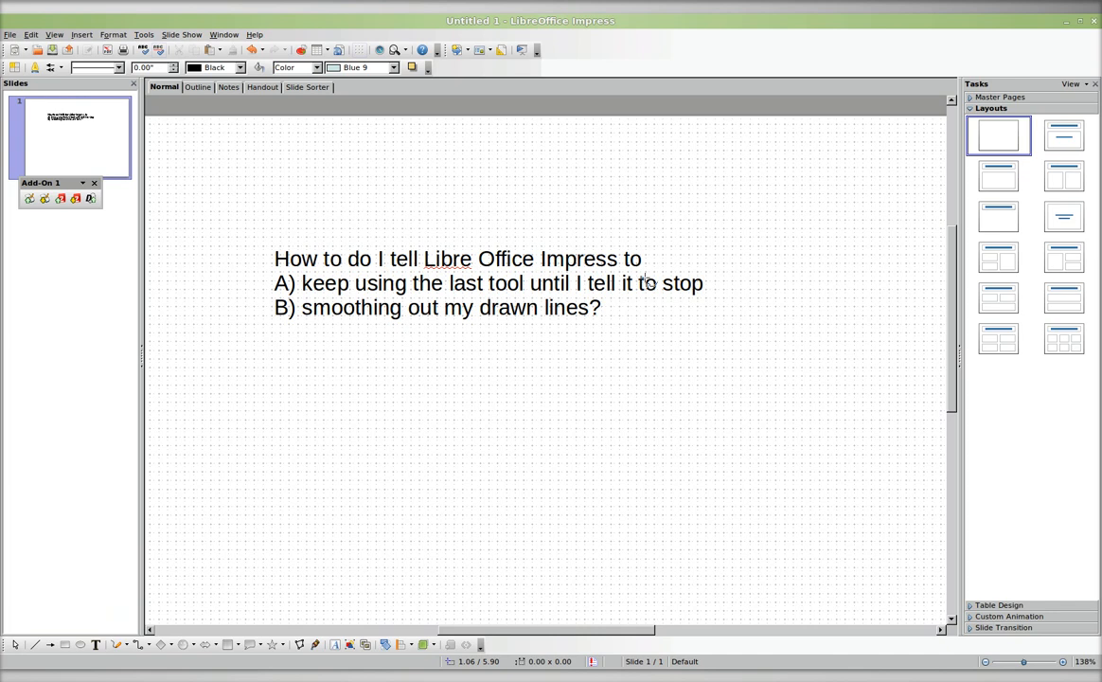
{"action": "mouse_move", "coordinate": [488, 337]}
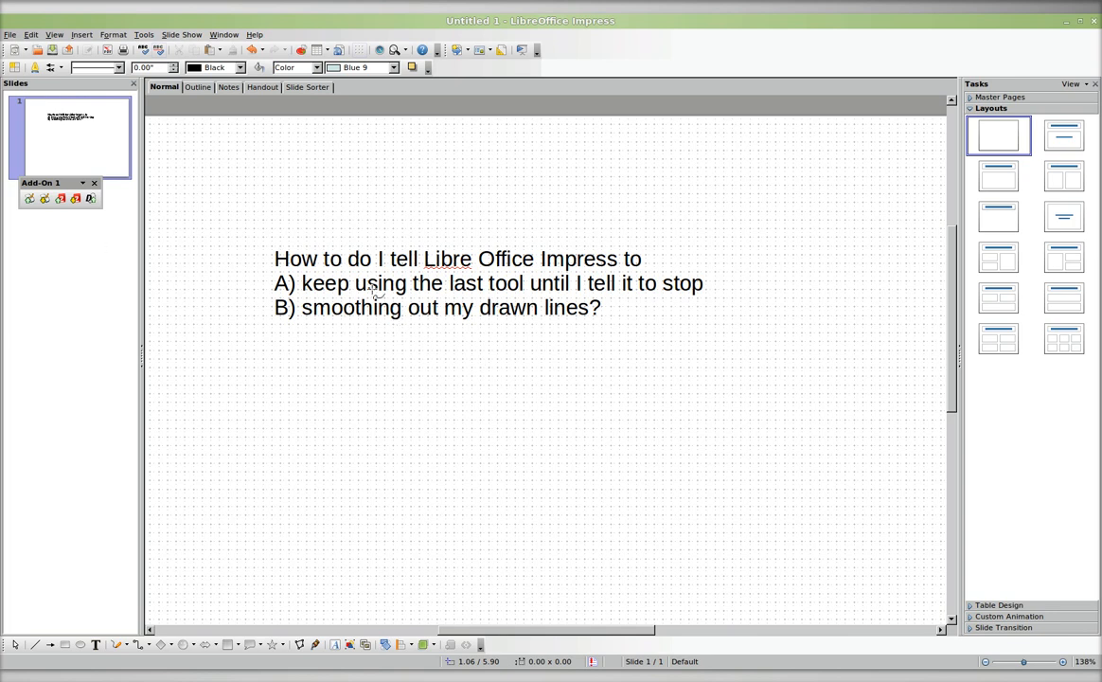
{"action": "mouse_move", "coordinate": [387, 384]}
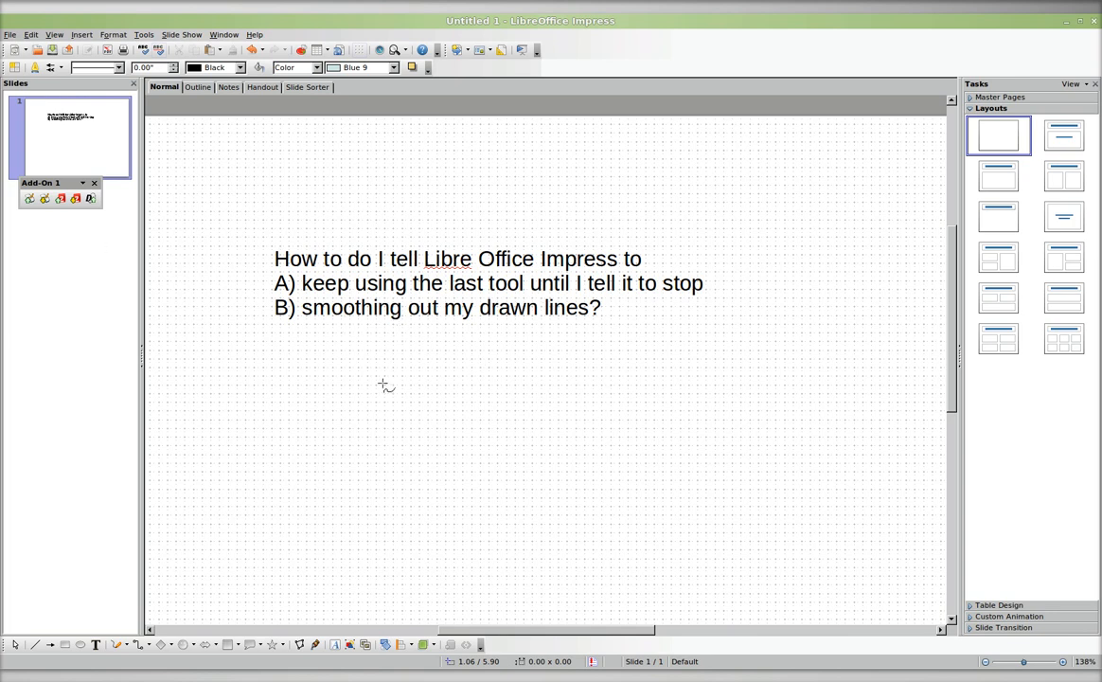
{"action": "mouse_move", "coordinate": [392, 381]}
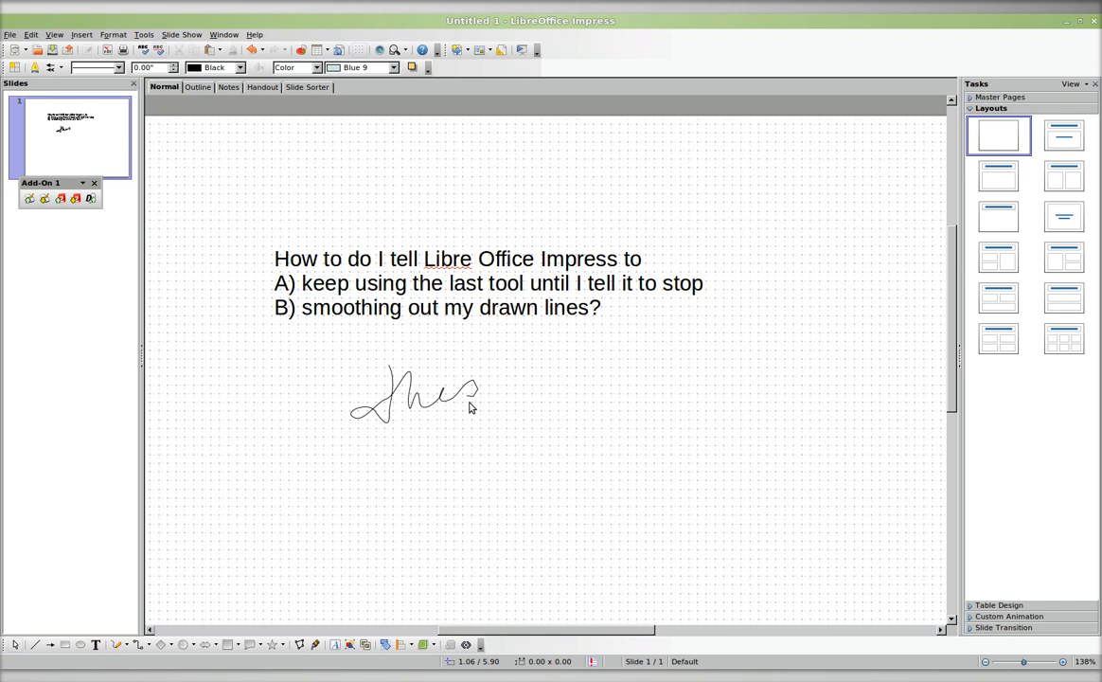
{"action": "mouse_move", "coordinate": [451, 398]}
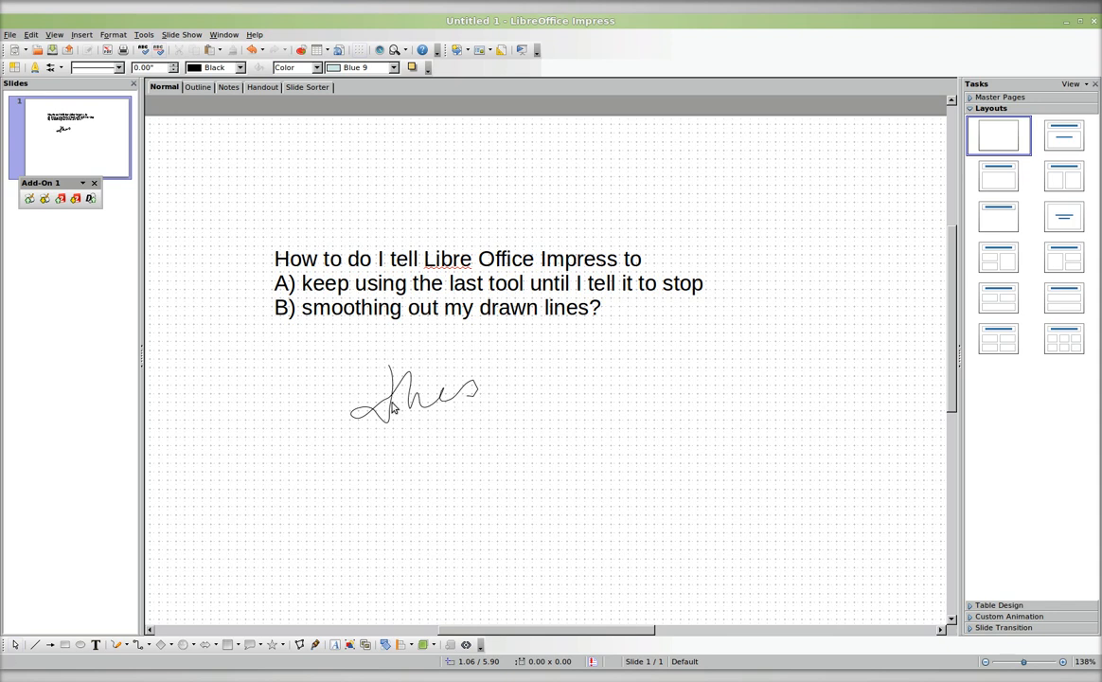
Replace the first scribble with new freehand strokes below the question text.
{"action": "left_click", "coordinate": [474, 282]}
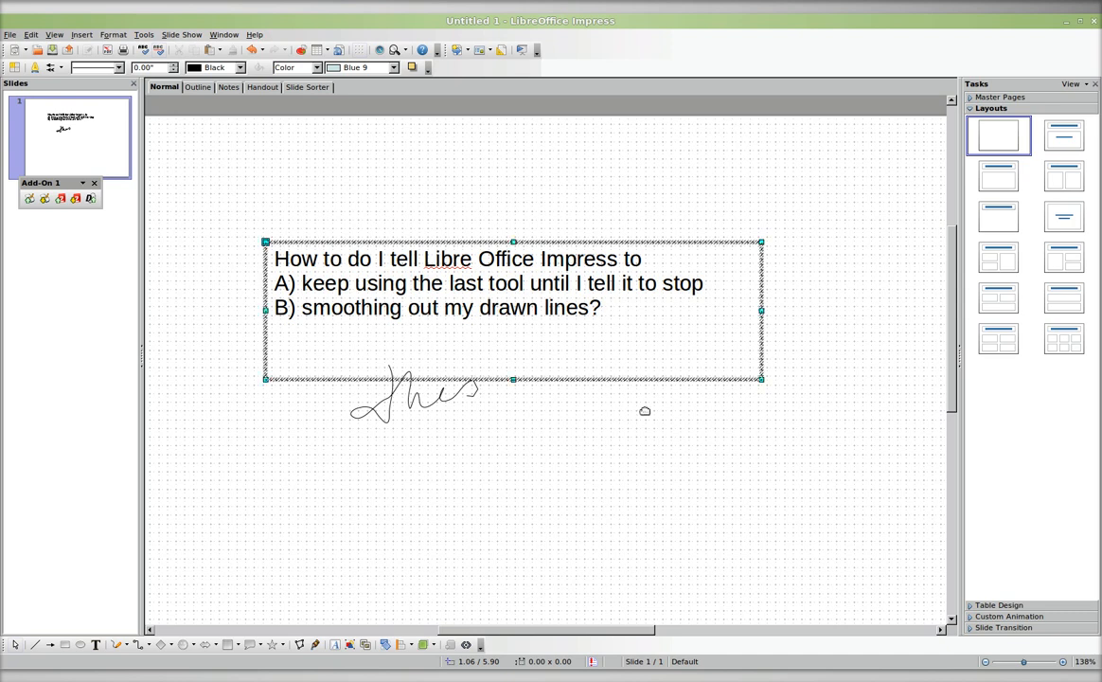
{"action": "left_click_drag", "start_coordinate": [515, 311], "coordinate": [616, 356]}
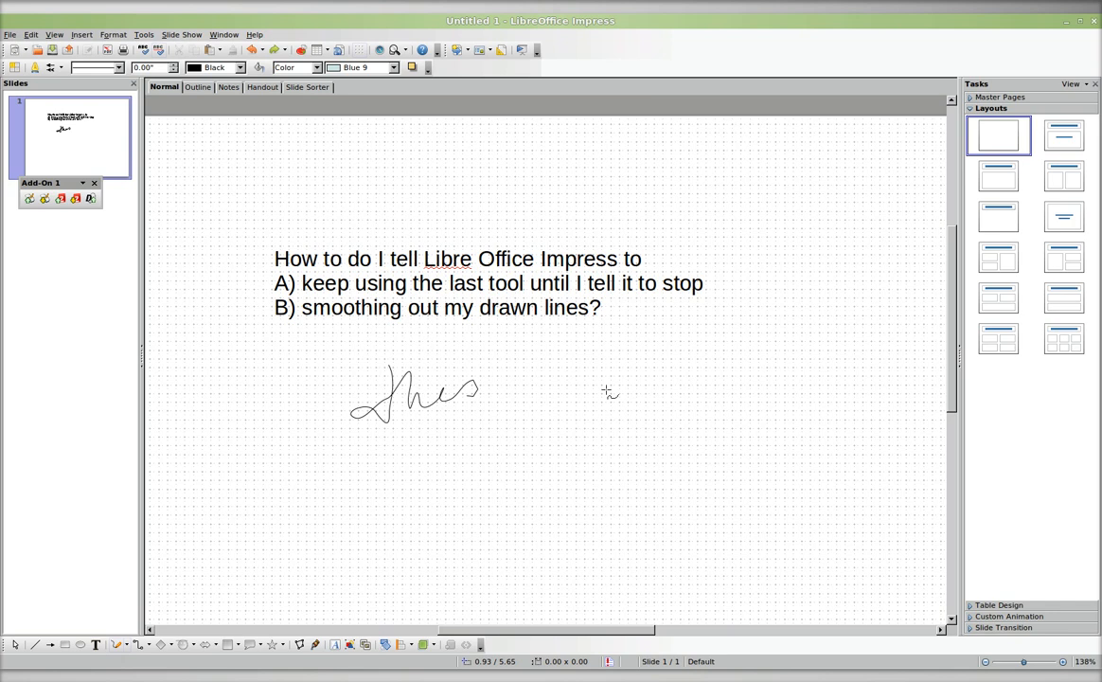
{"action": "left_click_drag", "start_coordinate": [592, 378], "coordinate": [625, 401]}
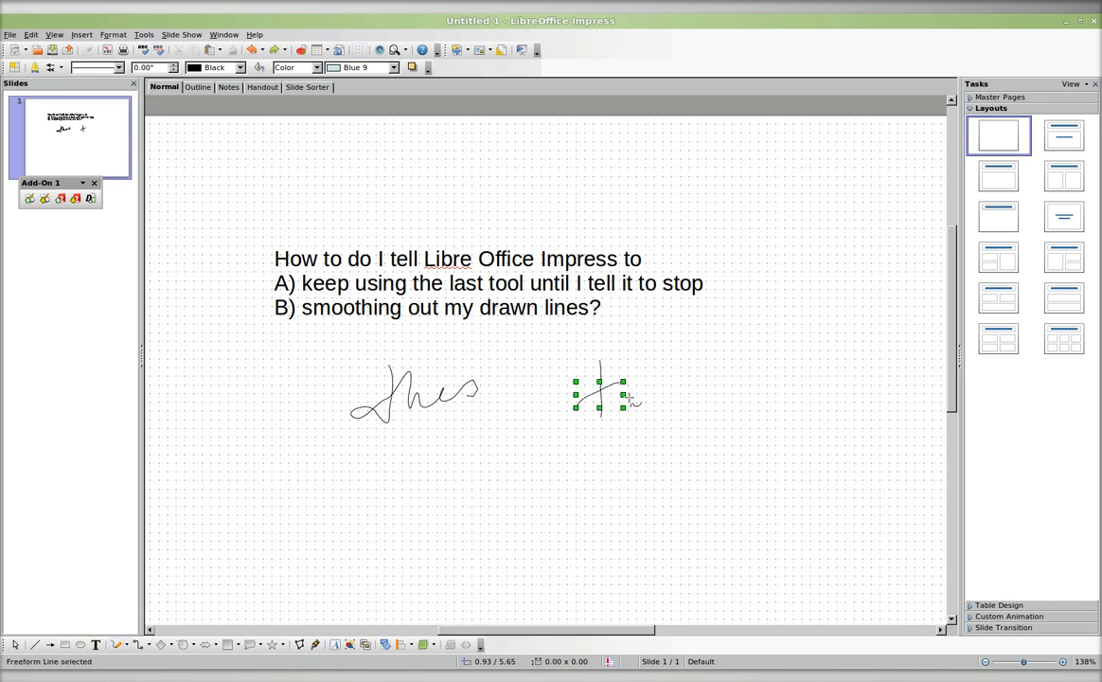
{"action": "left_click_drag", "start_coordinate": [578, 389], "coordinate": [716, 379]}
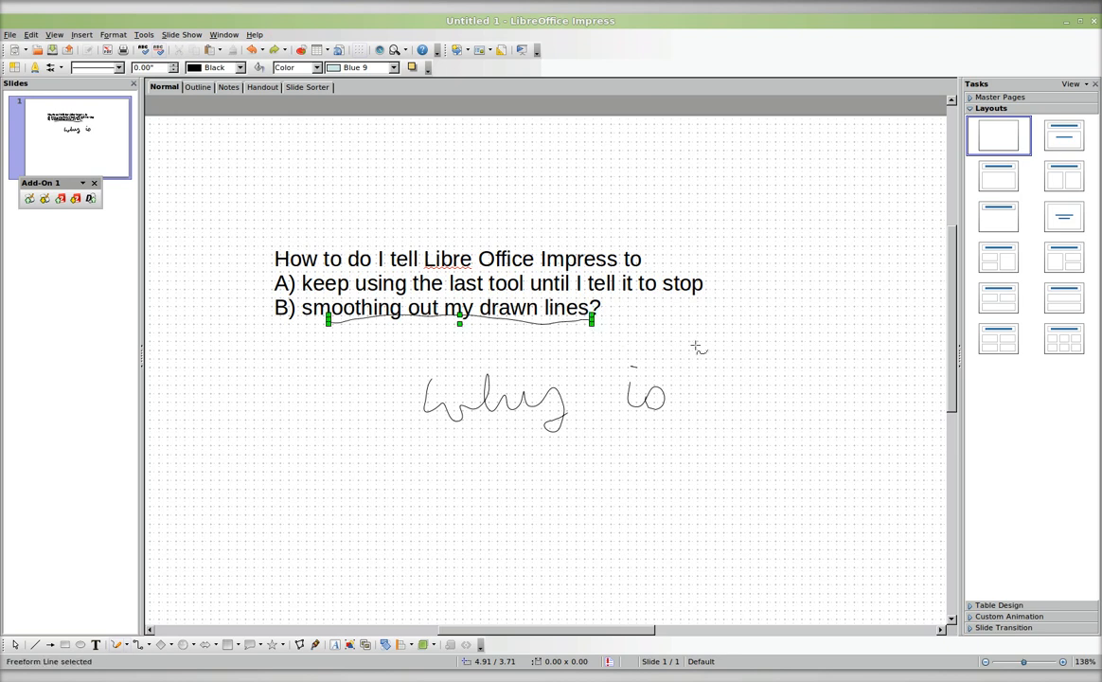
{"action": "mouse_move", "coordinate": [731, 341]}
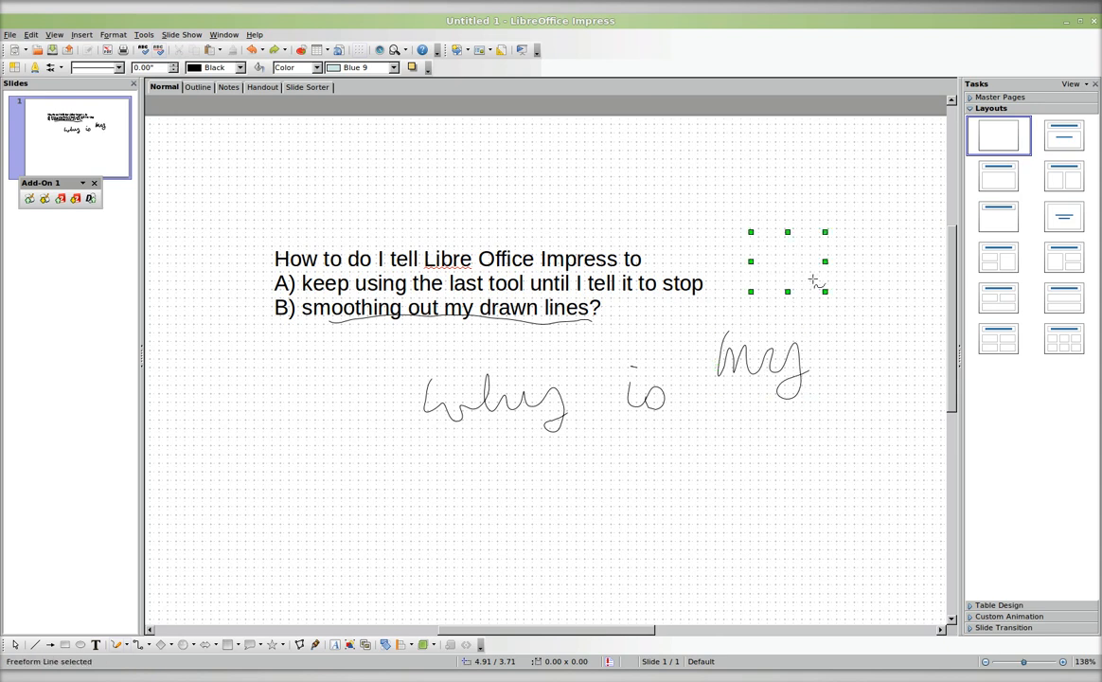
Draw a wavy freehand line near the top right and select it to inspect its shape.
{"action": "left_click_drag", "start_coordinate": [644, 186], "coordinate": [754, 189]}
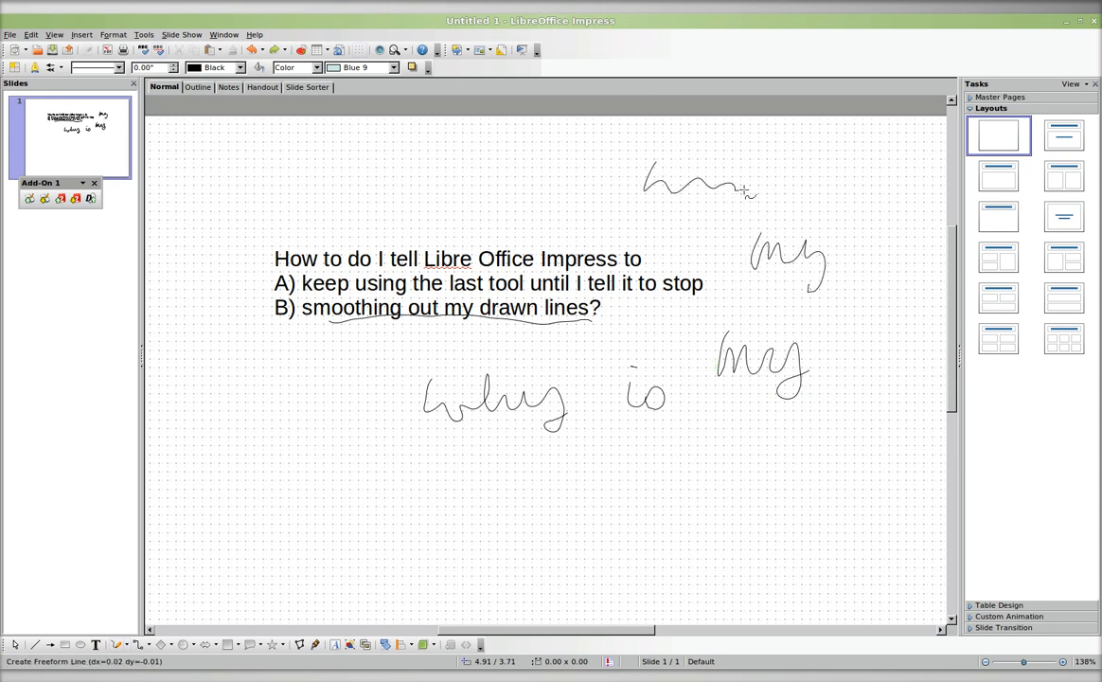
{"action": "left_click", "coordinate": [701, 185]}
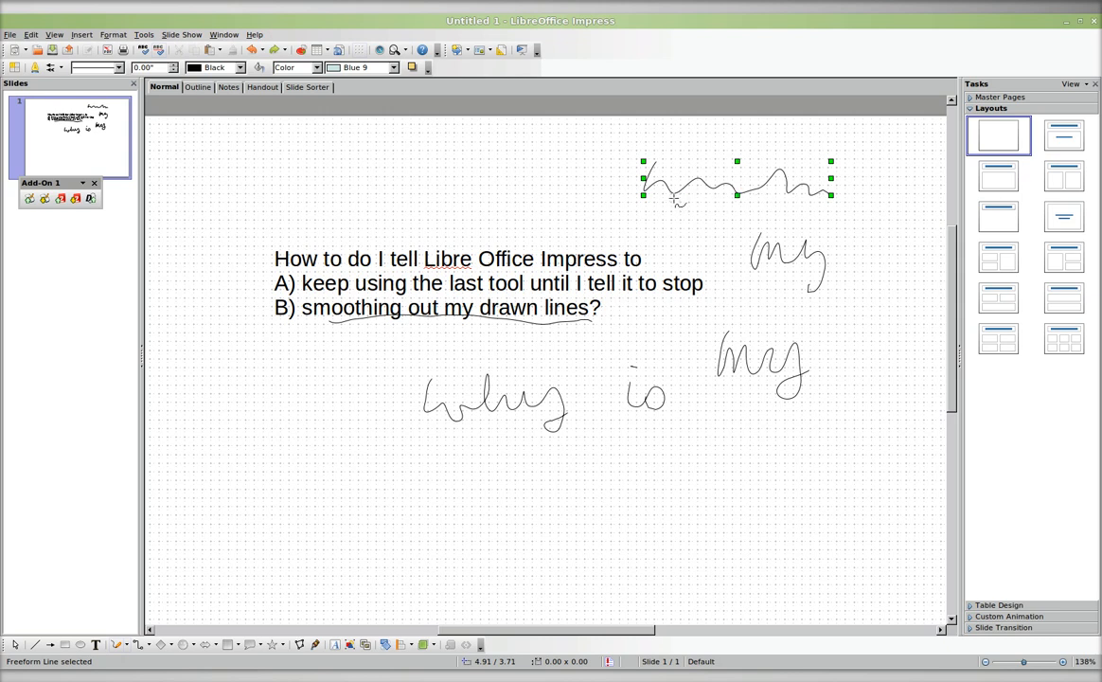
{"action": "mouse_move", "coordinate": [53, 51]}
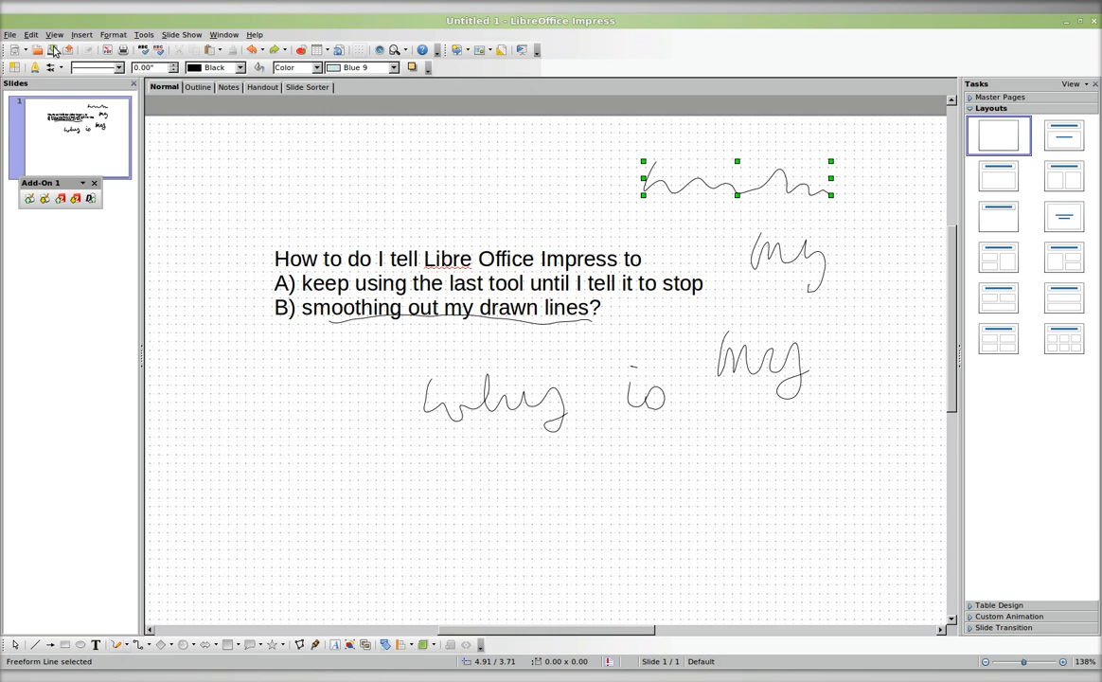
{"action": "left_click", "coordinate": [31, 34]}
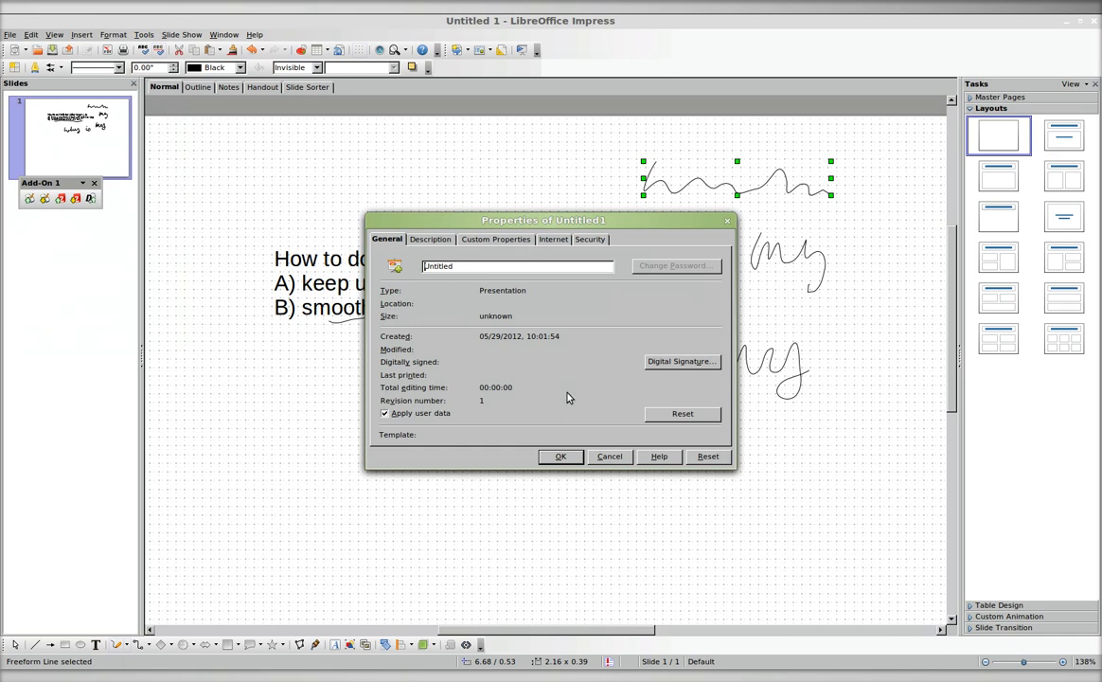
{"action": "left_click", "coordinate": [428, 239]}
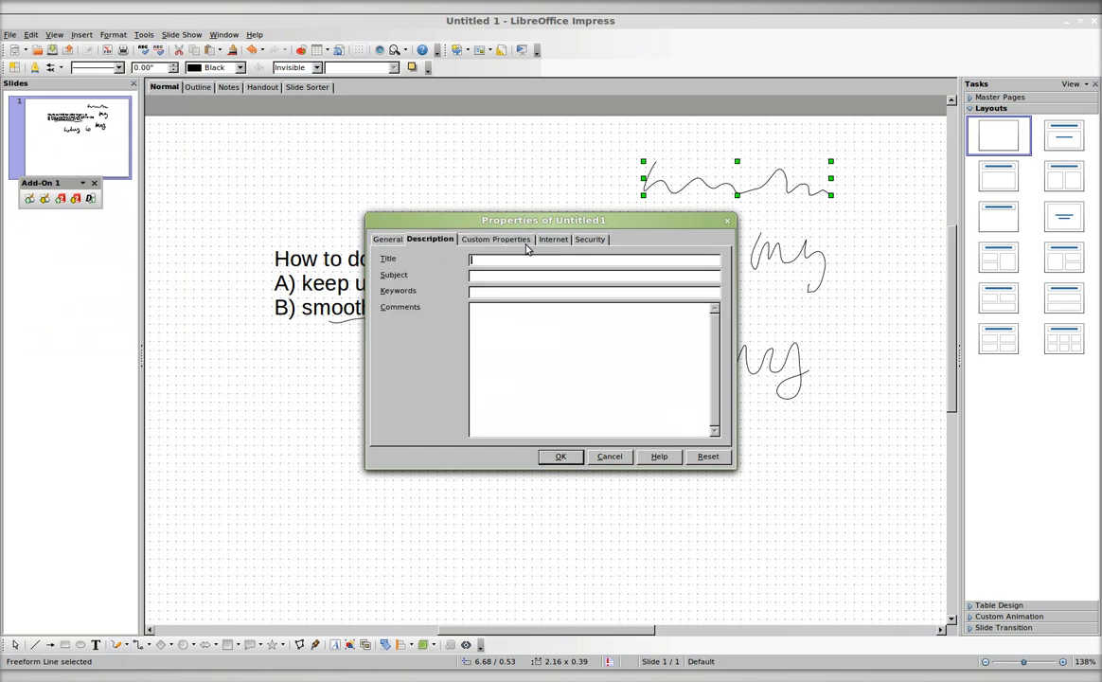
{"action": "left_click", "coordinate": [589, 239]}
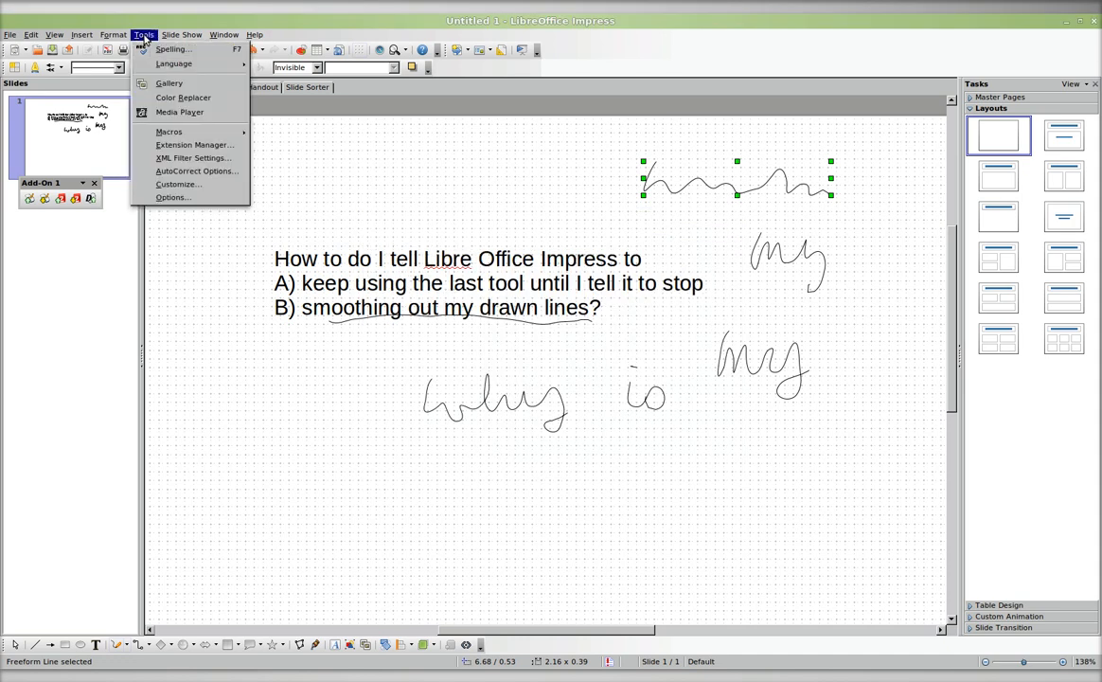
Turn off Snap to grid in the Impress Grid options and confirm with OK.
{"action": "left_click", "coordinate": [172, 197]}
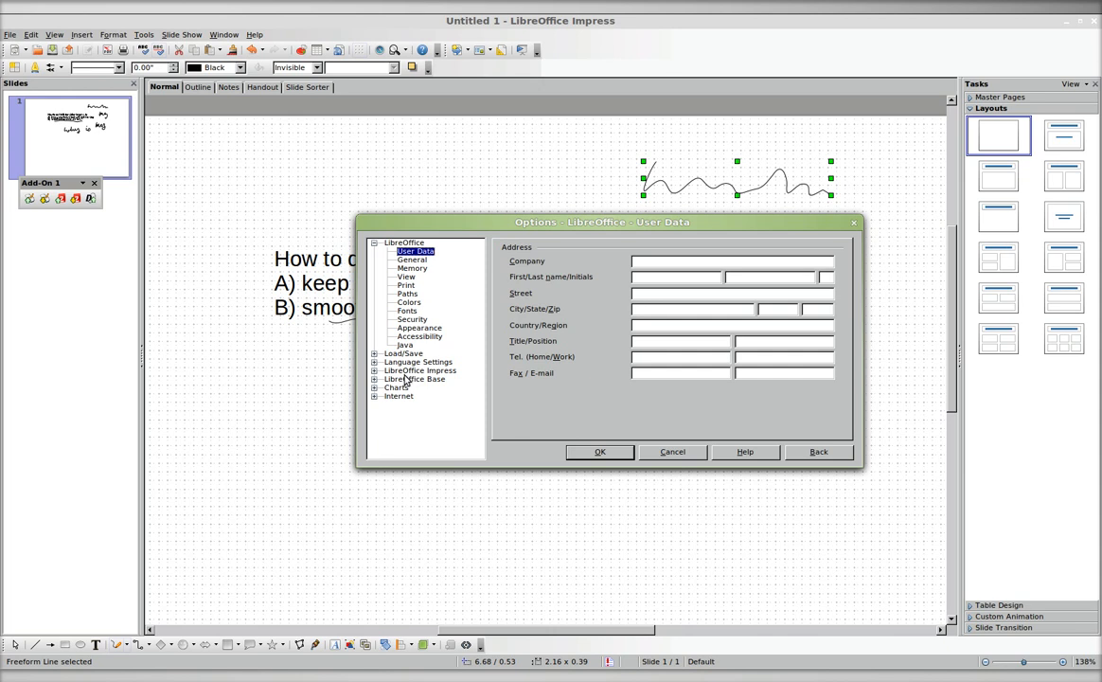
{"action": "left_click", "coordinate": [420, 369]}
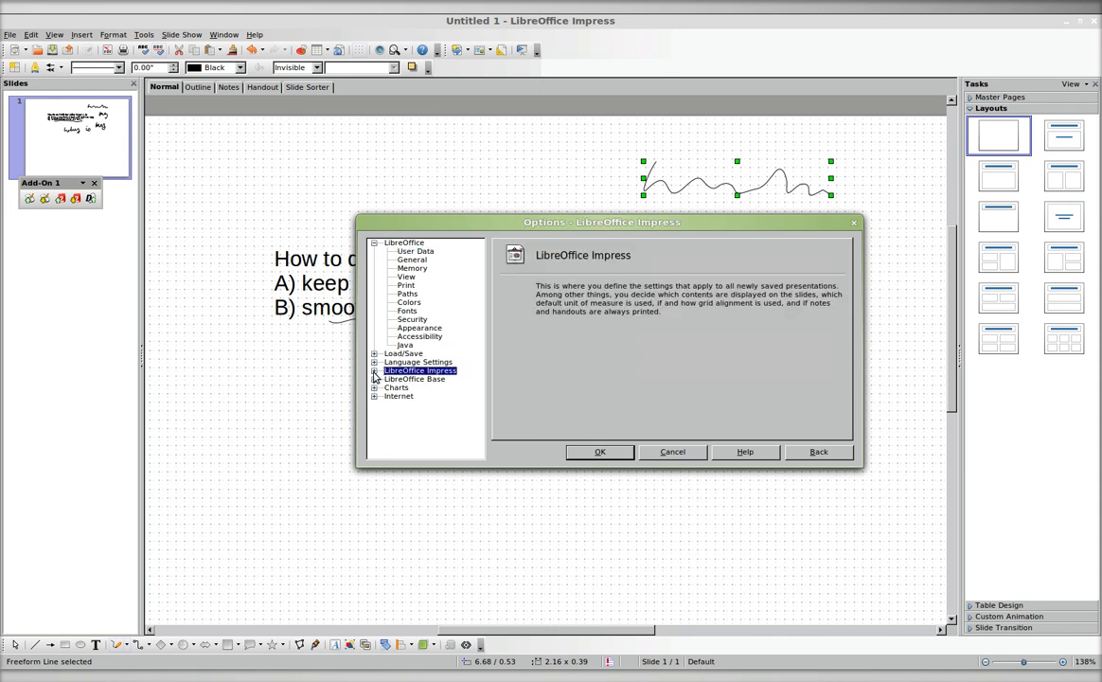
{"action": "left_click", "coordinate": [406, 396]}
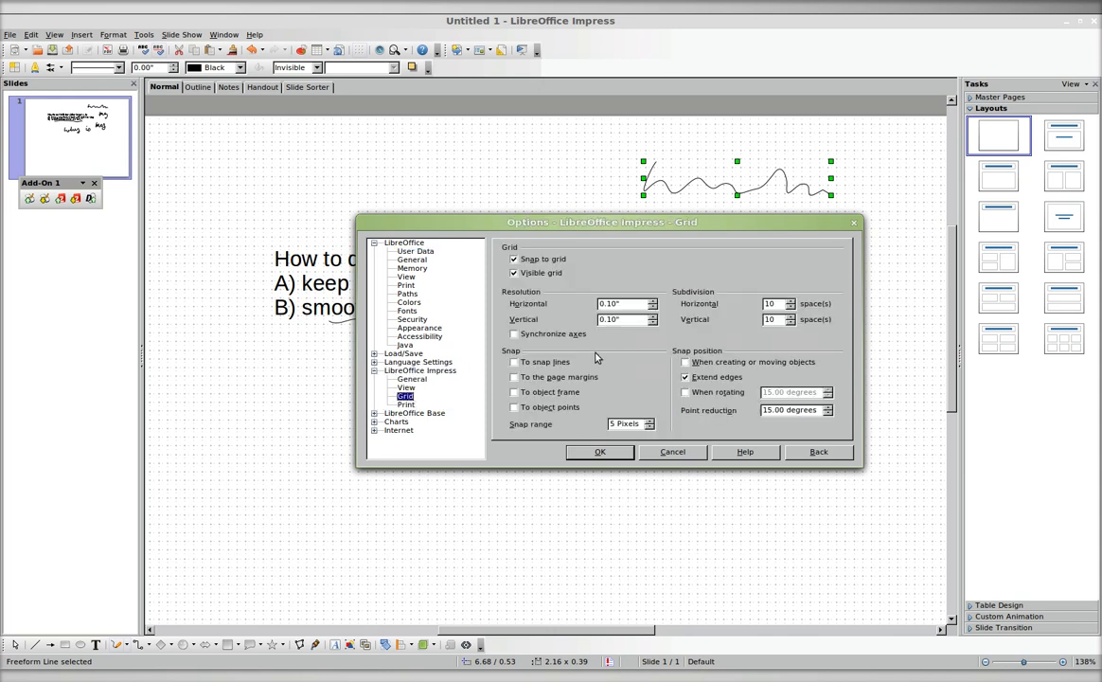
{"action": "left_click", "coordinate": [515, 258]}
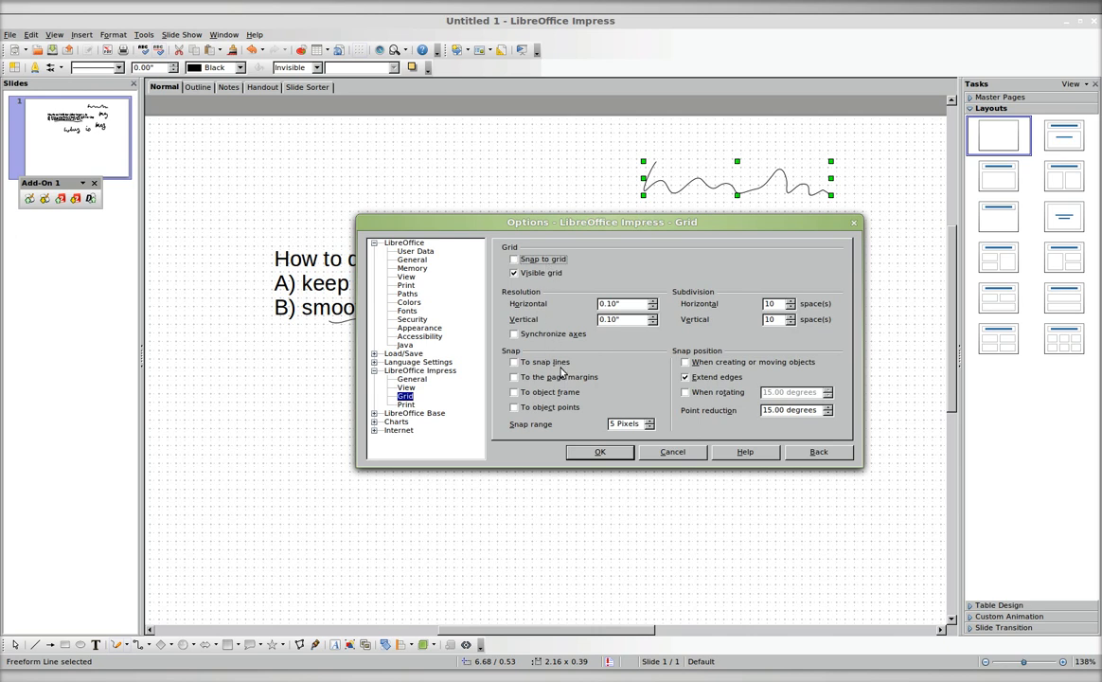
{"action": "left_click", "coordinate": [598, 451]}
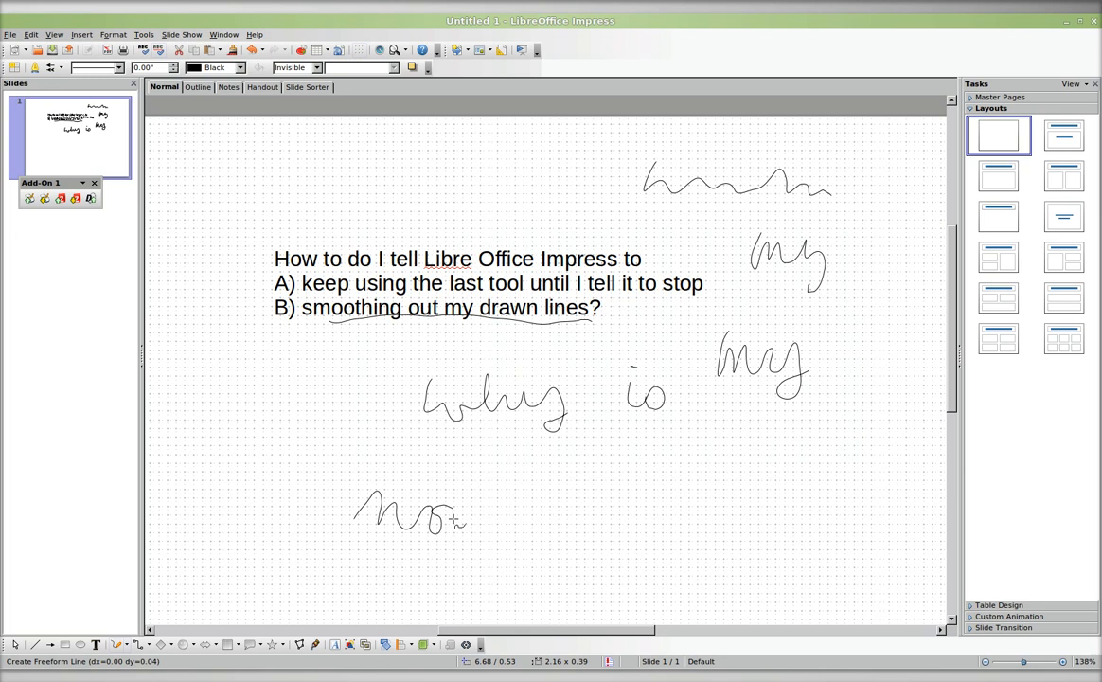
Handwrite a question mark and letters left of the scribbles, then Alt+Tab to the window list.
{"action": "left_click_drag", "start_coordinate": [464, 515], "coordinate": [621, 515]}
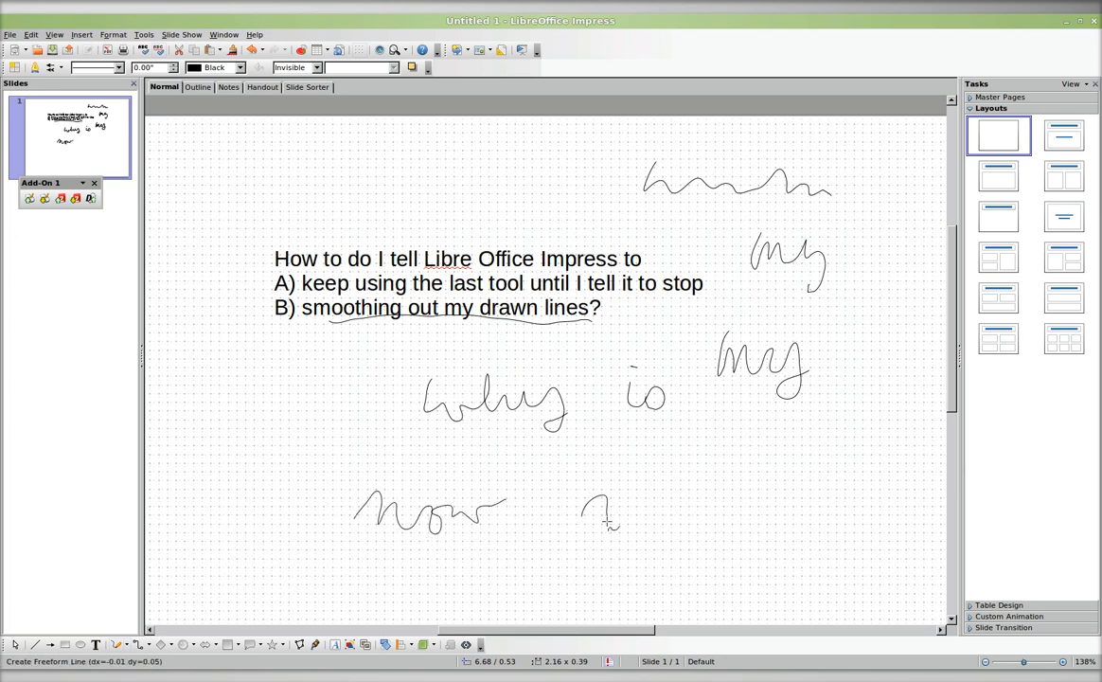
{"action": "left_click", "coordinate": [625, 511]}
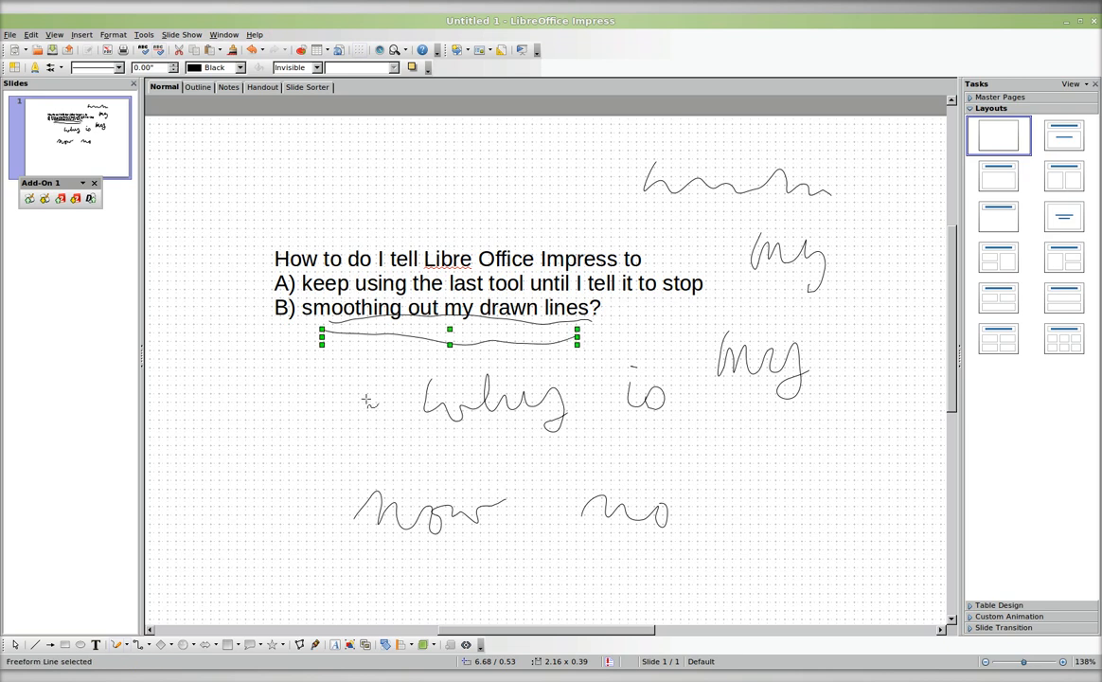
{"action": "left_click_drag", "start_coordinate": [256, 392], "coordinate": [265, 455]}
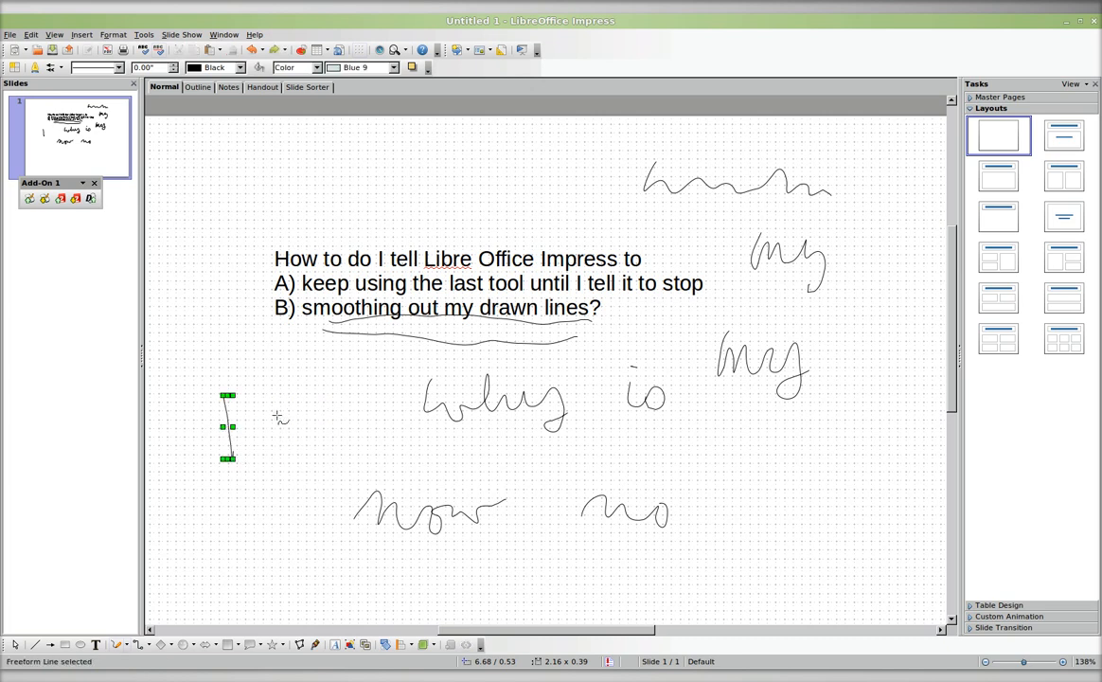
{"action": "left_click_drag", "start_coordinate": [275, 420], "coordinate": [383, 408]}
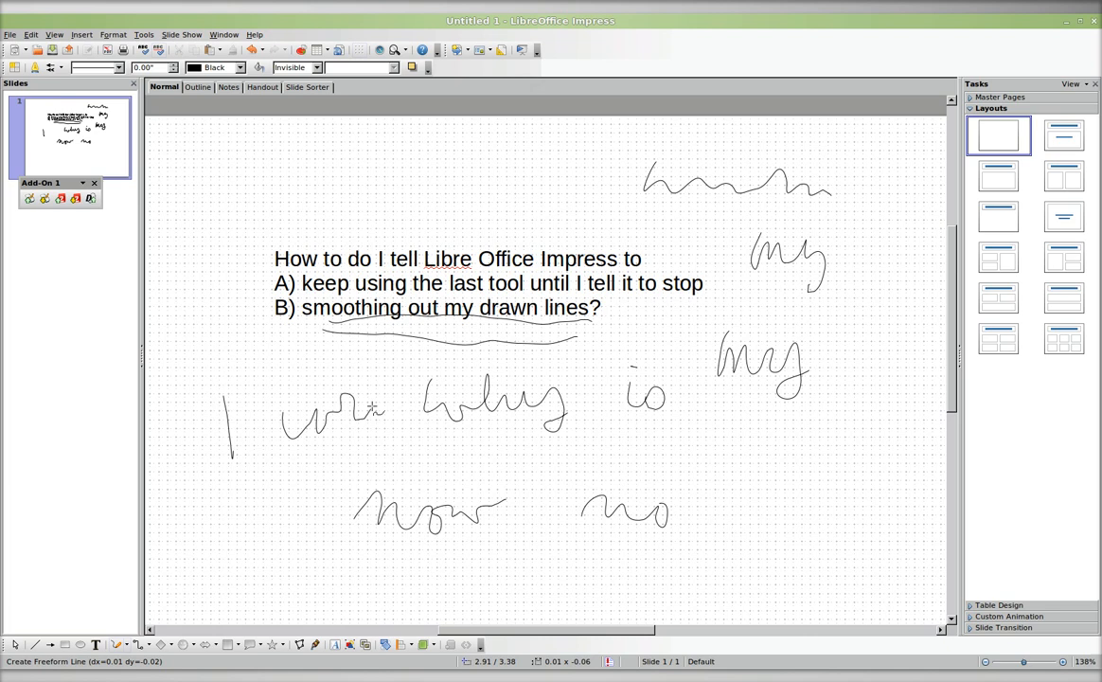
{"action": "left_click", "coordinate": [326, 415]}
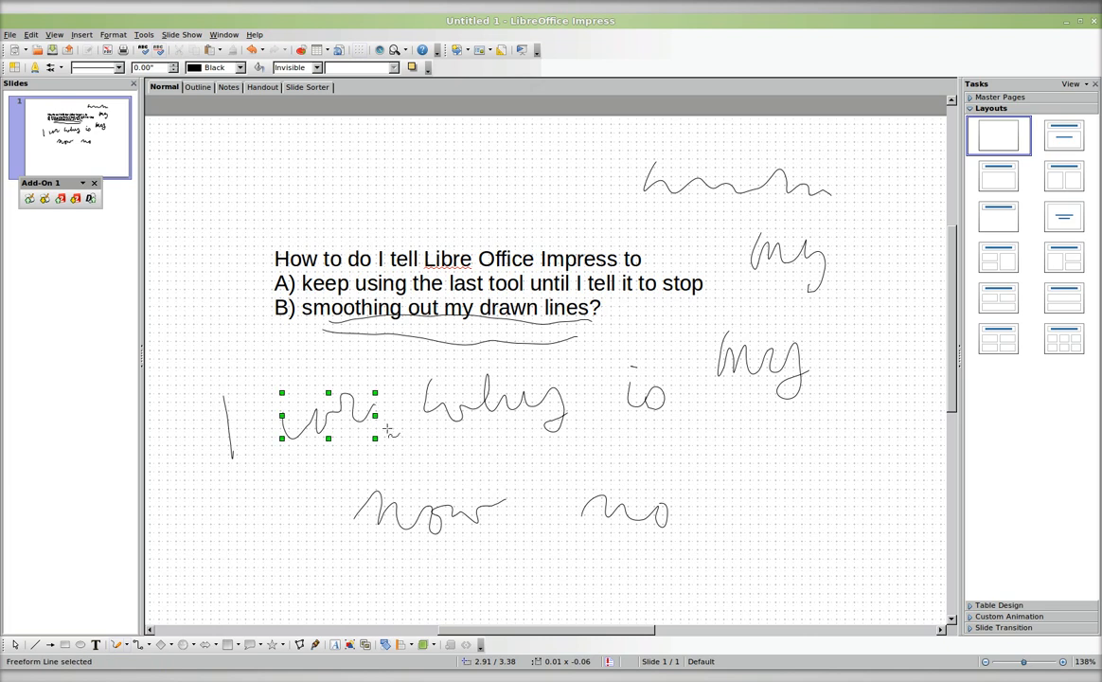
{"action": "key", "text": "alt+tab"}
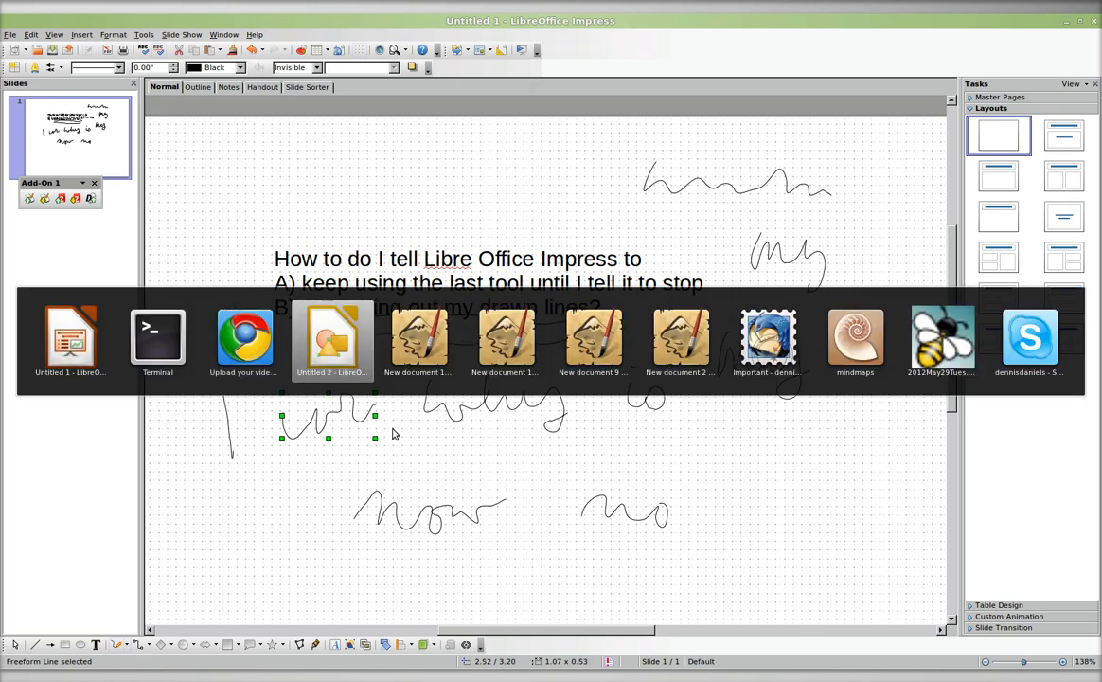
Switch to Inkscape and handwrite 'much' with the Calligraphy tool, starting a second word below.
{"action": "left_click", "coordinate": [333, 337]}
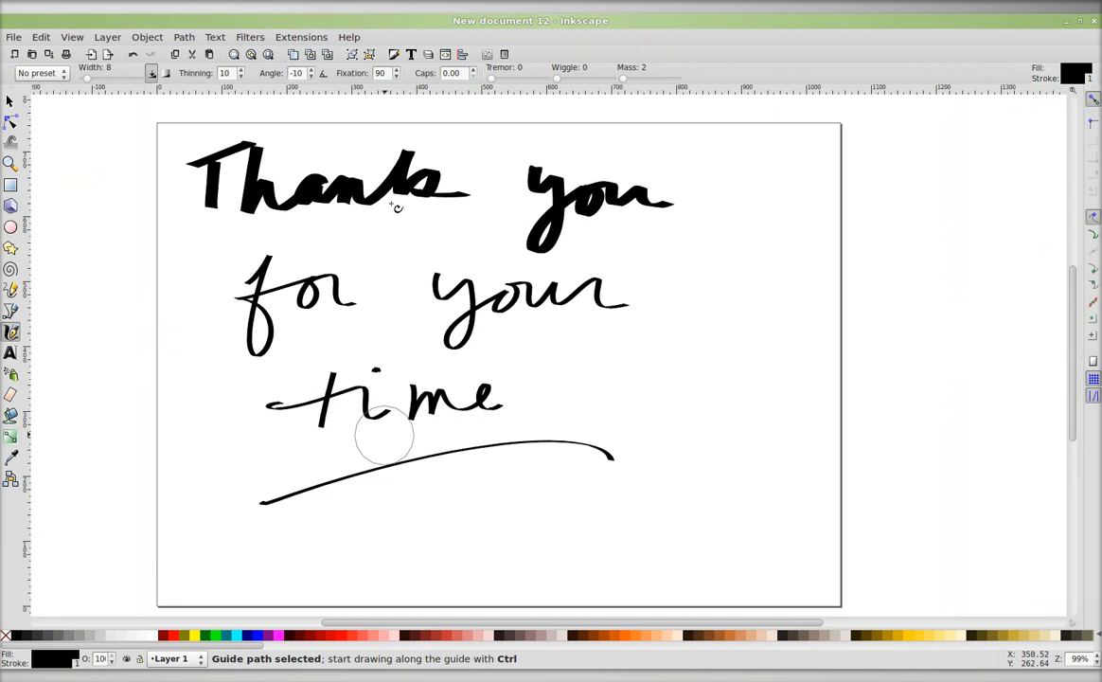
{"action": "mouse_move", "coordinate": [447, 237]}
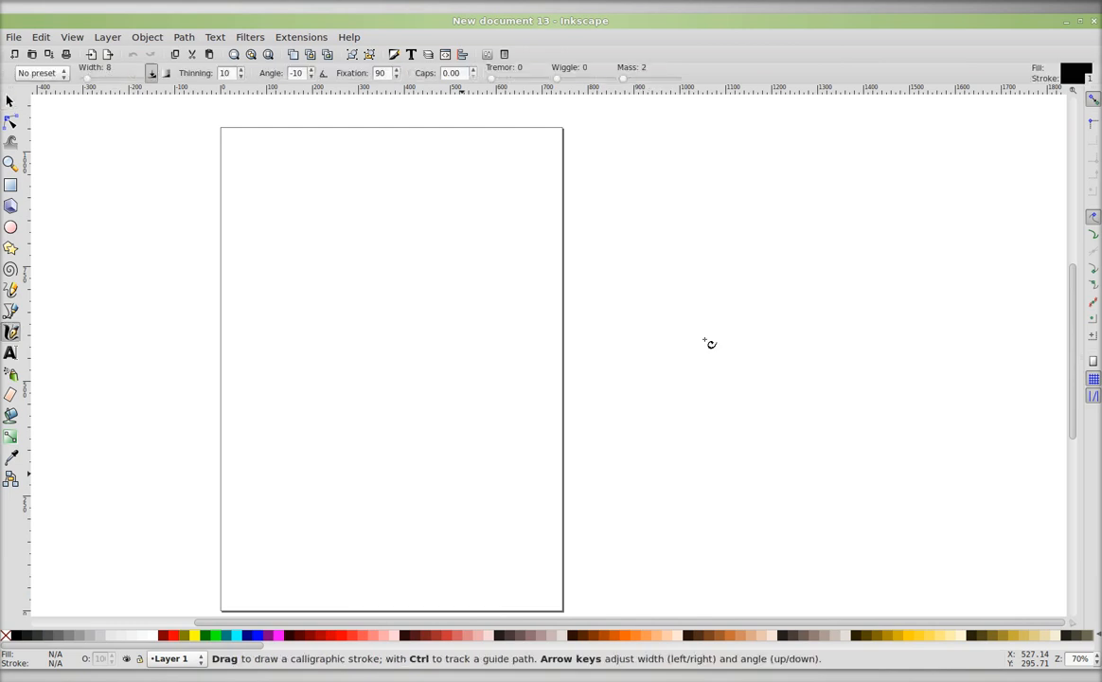
{"action": "mouse_move", "coordinate": [283, 189]}
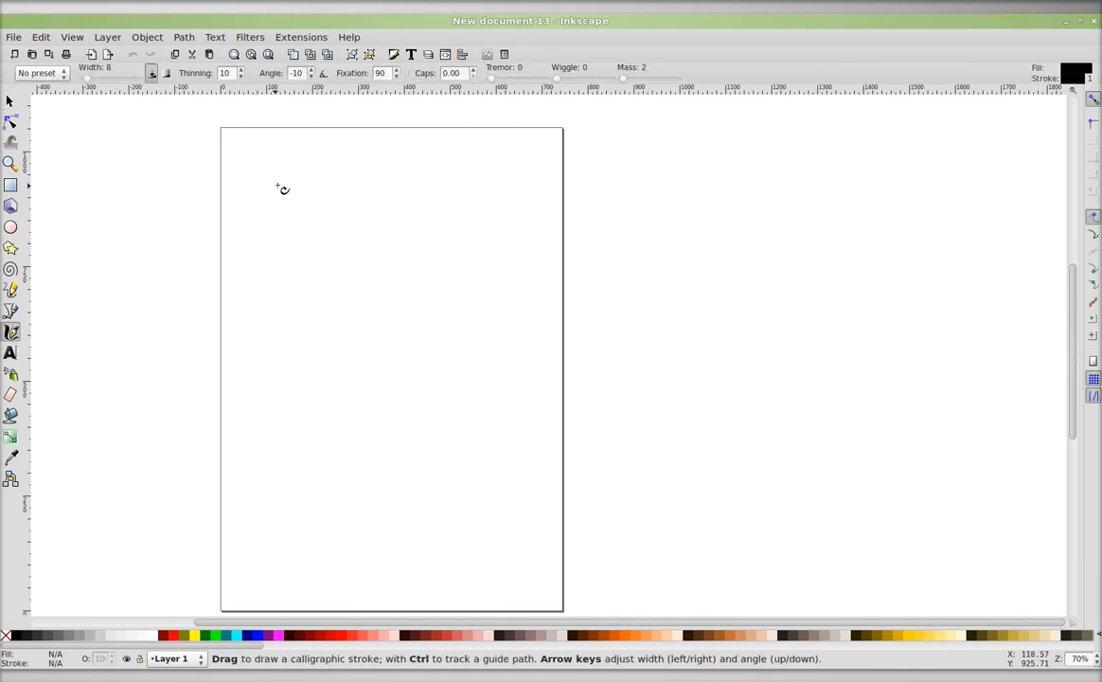
{"action": "left_click_drag", "start_coordinate": [262, 199], "coordinate": [322, 190]}
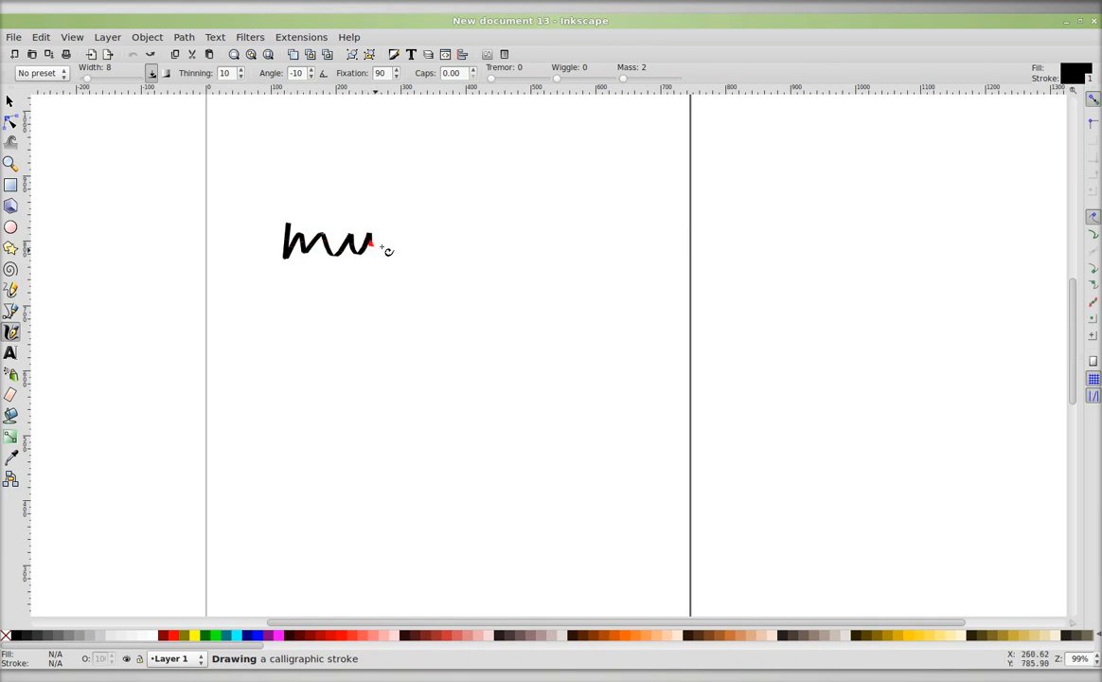
{"action": "left_click_drag", "start_coordinate": [379, 242], "coordinate": [436, 318]}
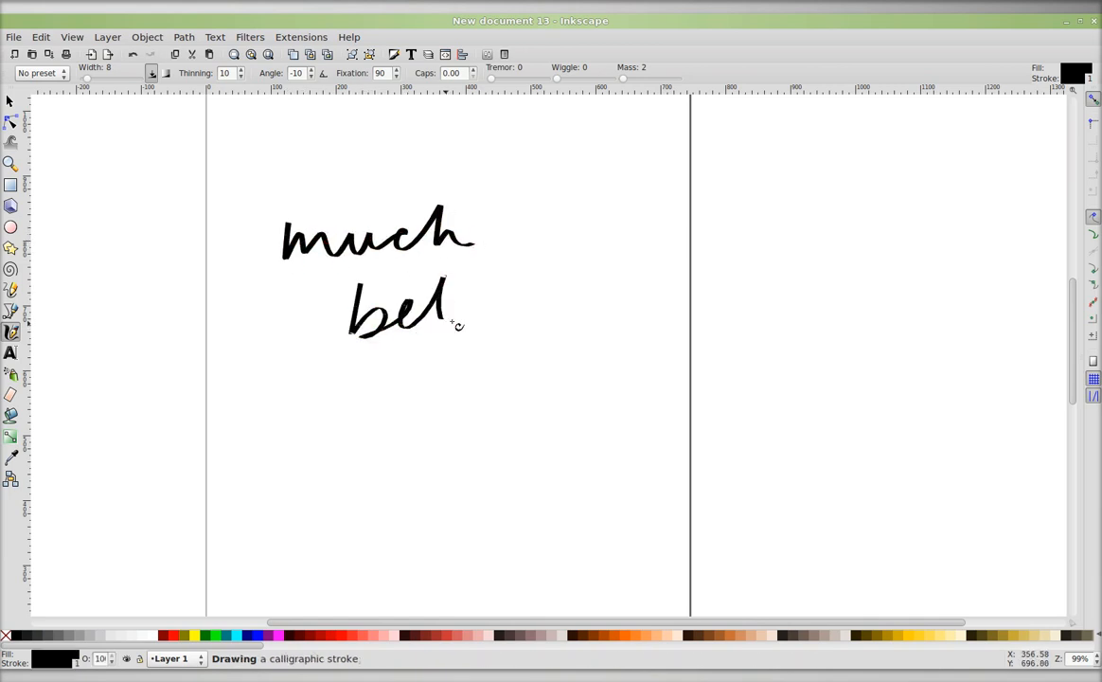
{"action": "left_click_drag", "start_coordinate": [445, 303], "coordinate": [526, 322]}
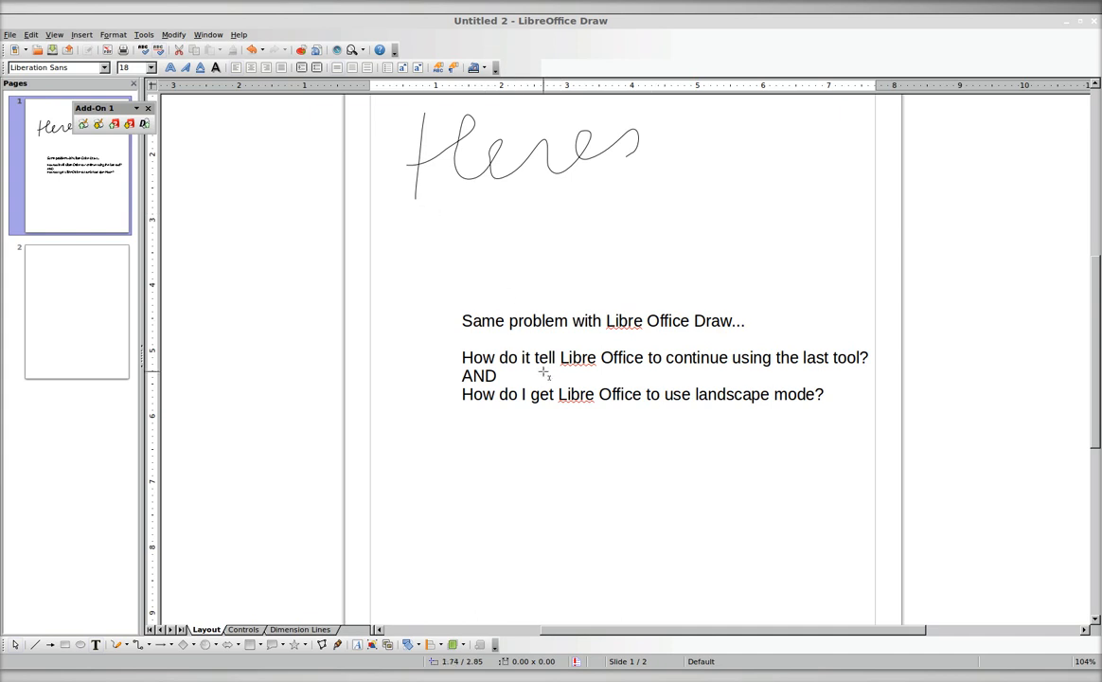
{"action": "mouse_move", "coordinate": [312, 534]}
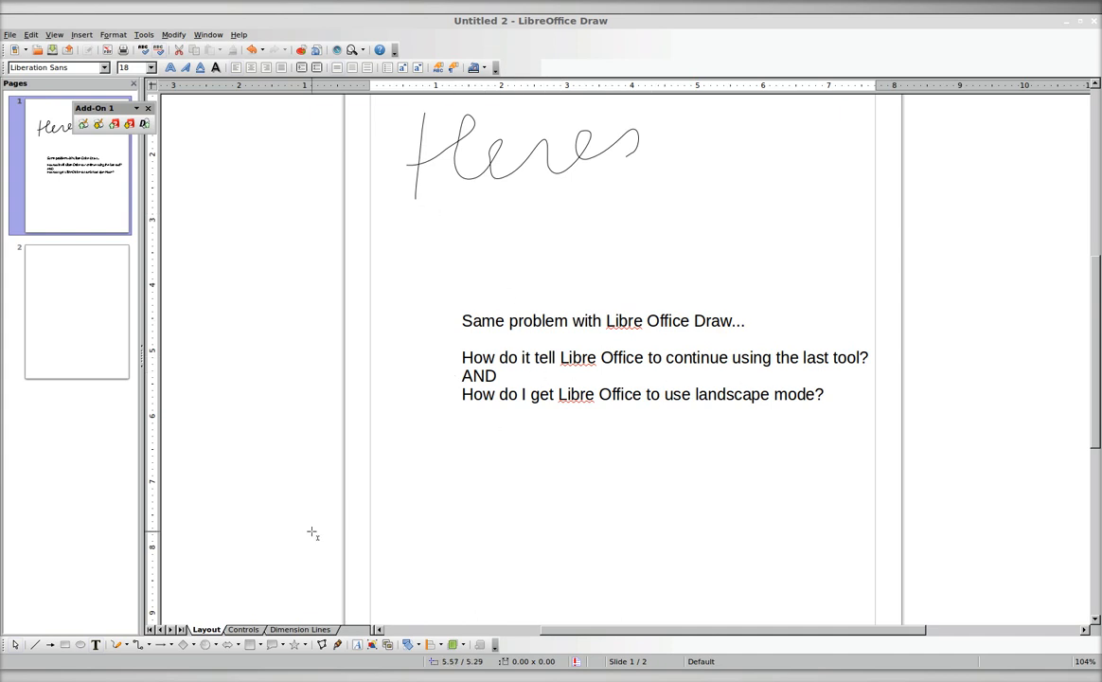
{"action": "mouse_move", "coordinate": [117, 644]}
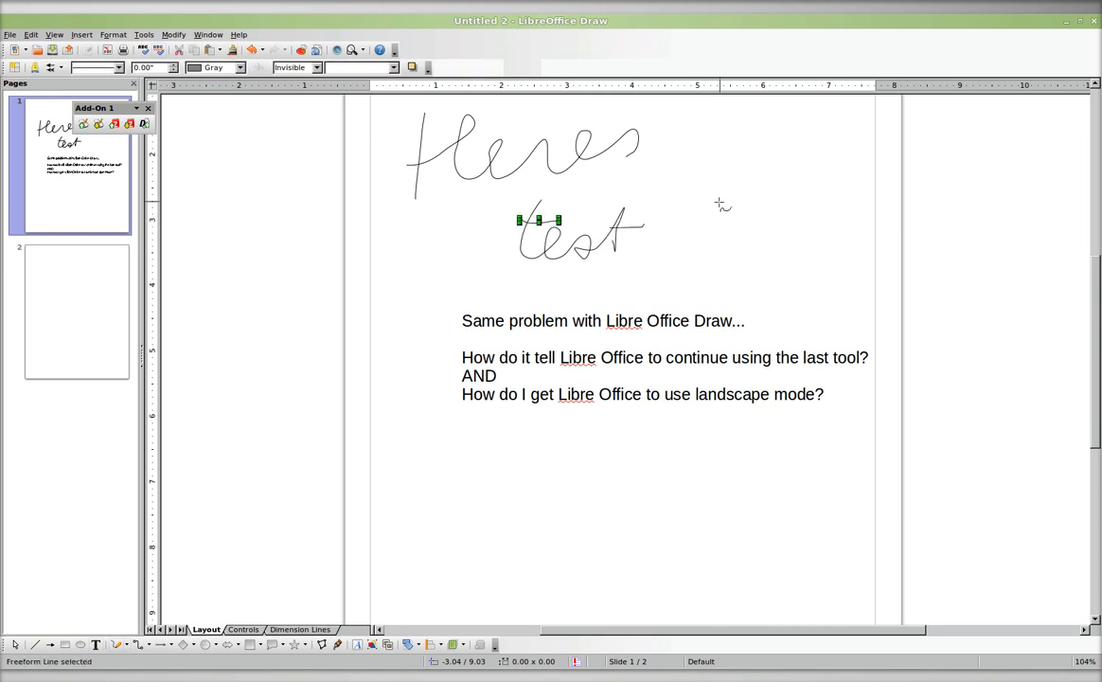
{"action": "mouse_move", "coordinate": [601, 261]}
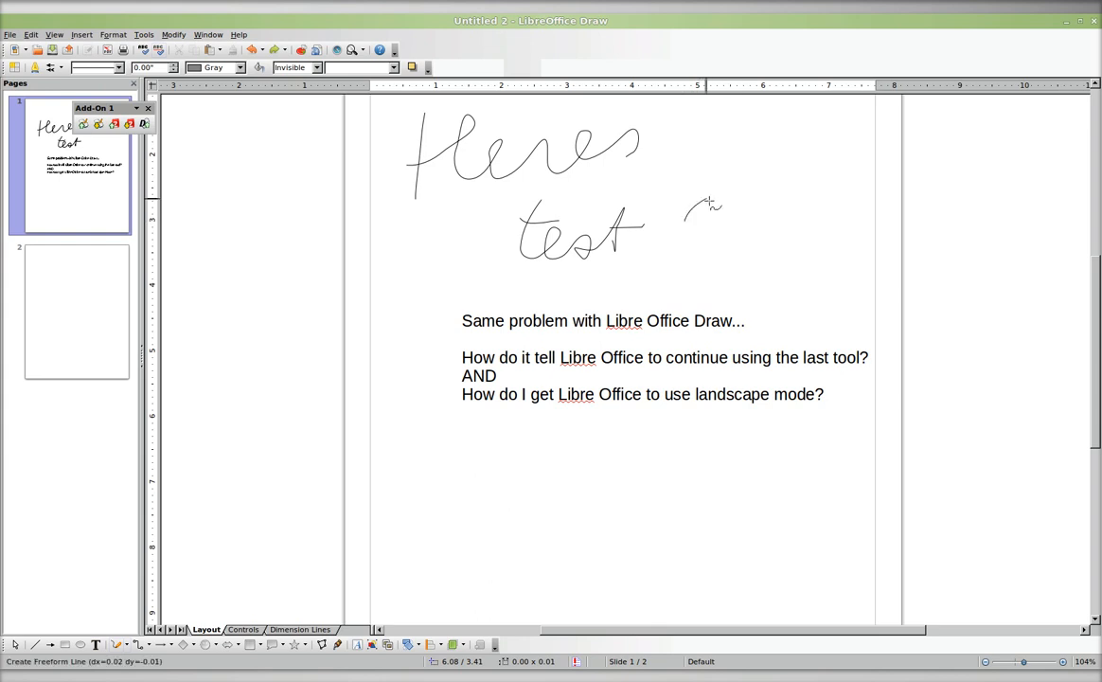
Handwrite 'test' under 'Heres' and draw a wavy freehand underline beneath the landscape question.
{"action": "left_click_drag", "start_coordinate": [685, 204], "coordinate": [786, 246]}
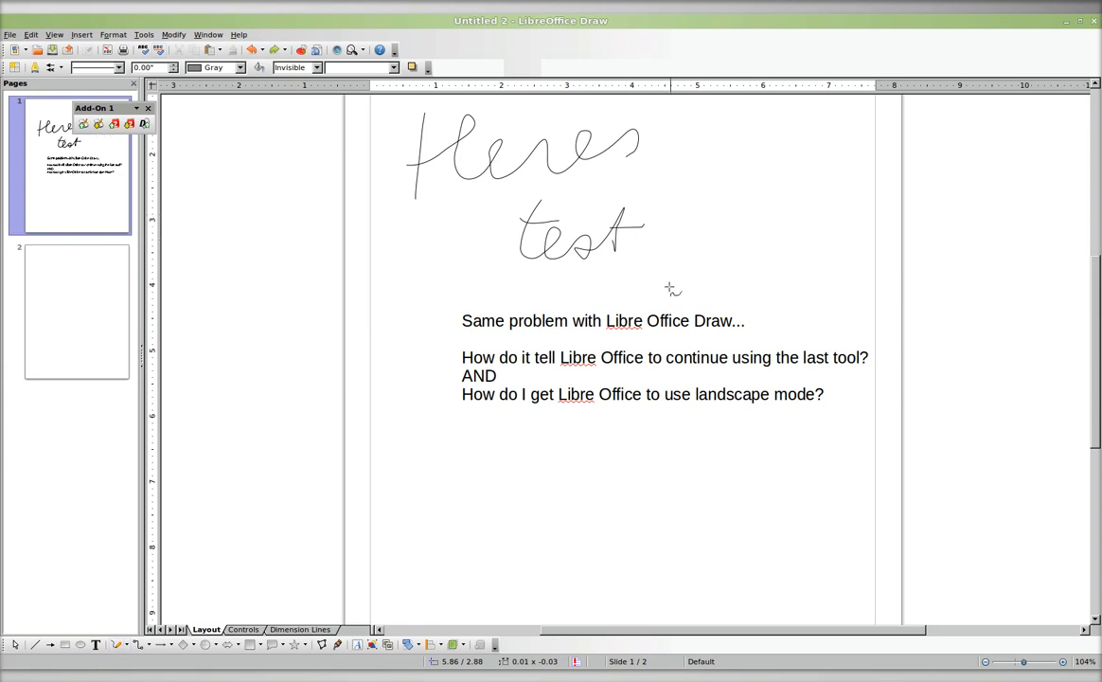
{"action": "left_click_drag", "start_coordinate": [559, 409], "coordinate": [819, 426]}
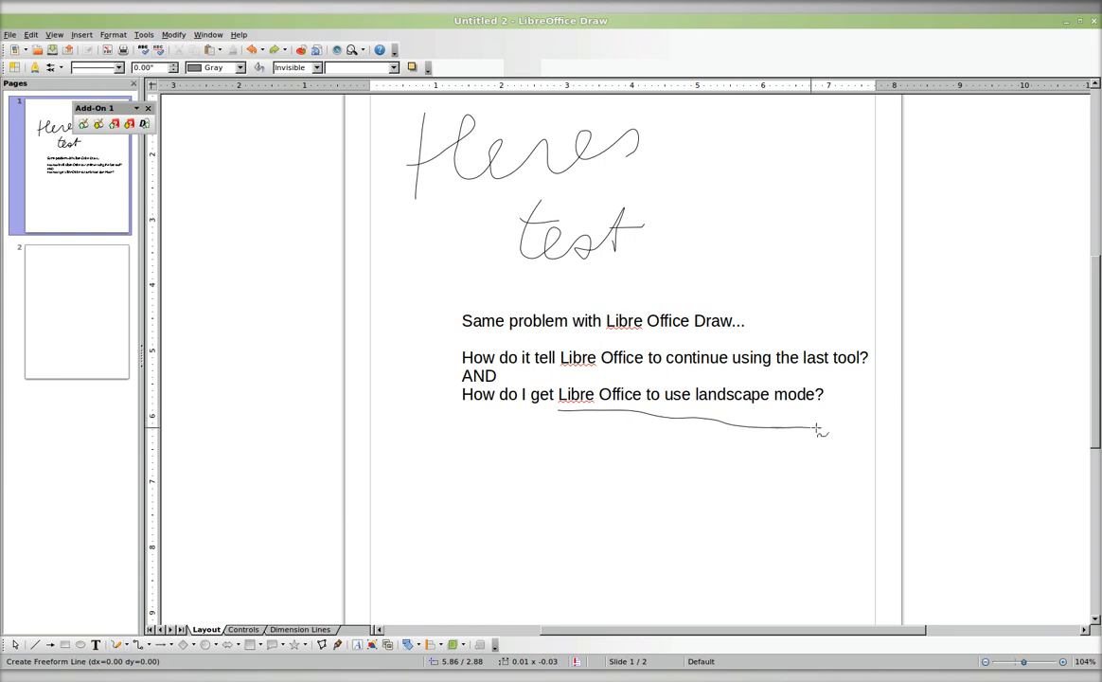
{"action": "left_click", "coordinate": [690, 413]}
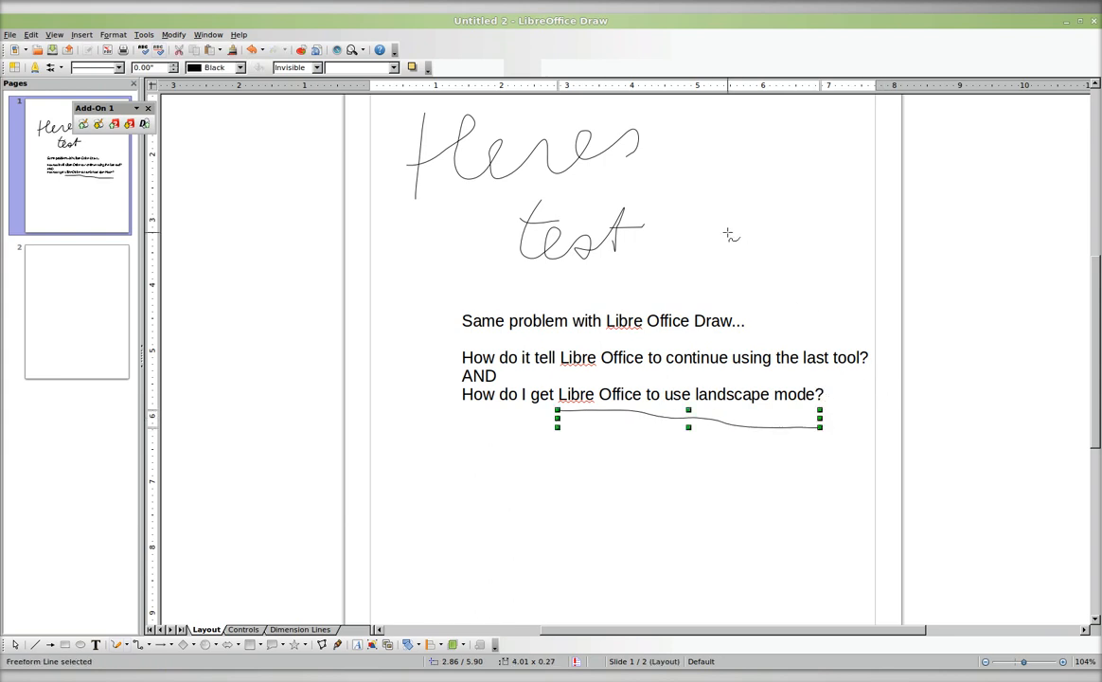
{"action": "mouse_move", "coordinate": [921, 359]}
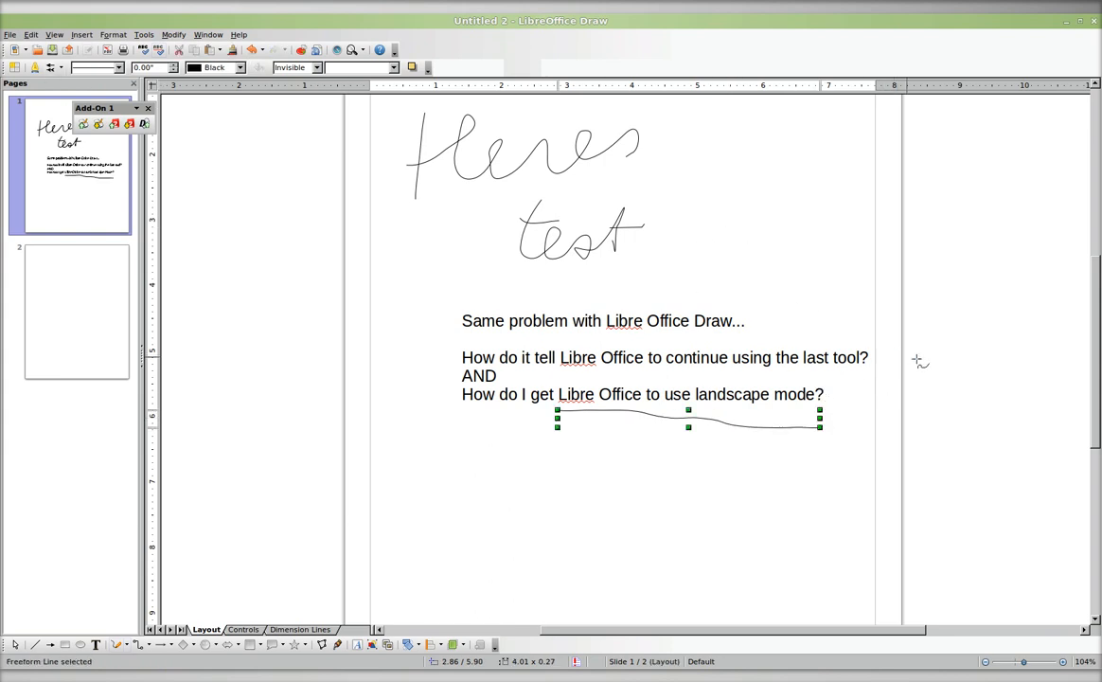
{"action": "mouse_move", "coordinate": [992, 330]}
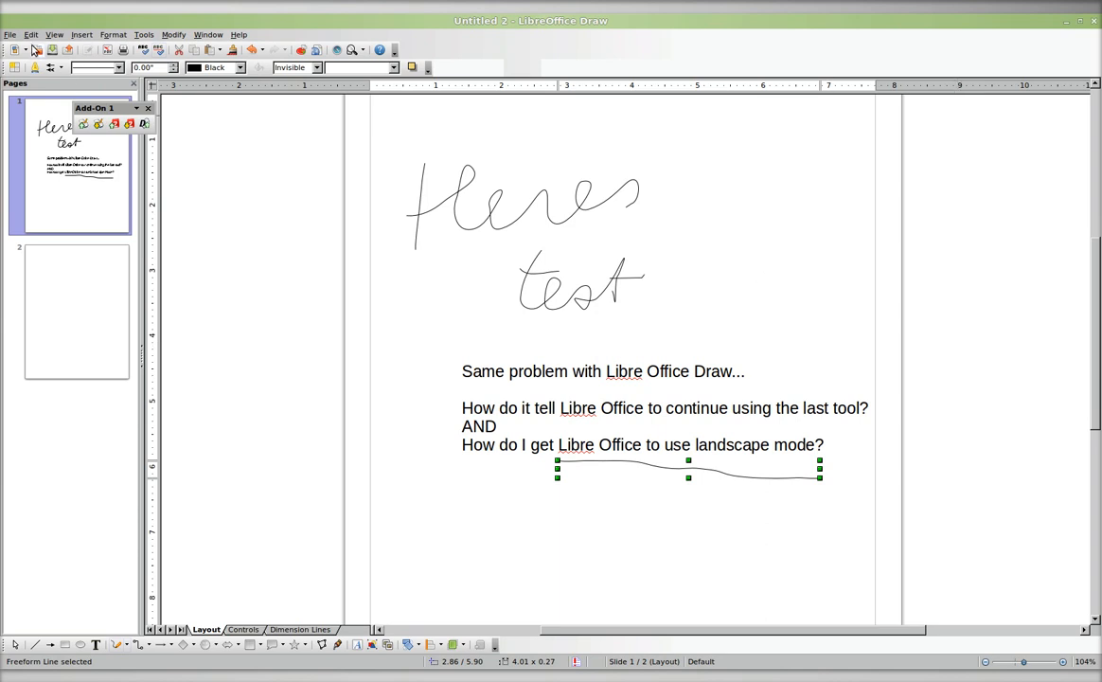
Browse the File menu, then open Tools > Customize and cancel without changes.
{"action": "left_click", "coordinate": [9, 34]}
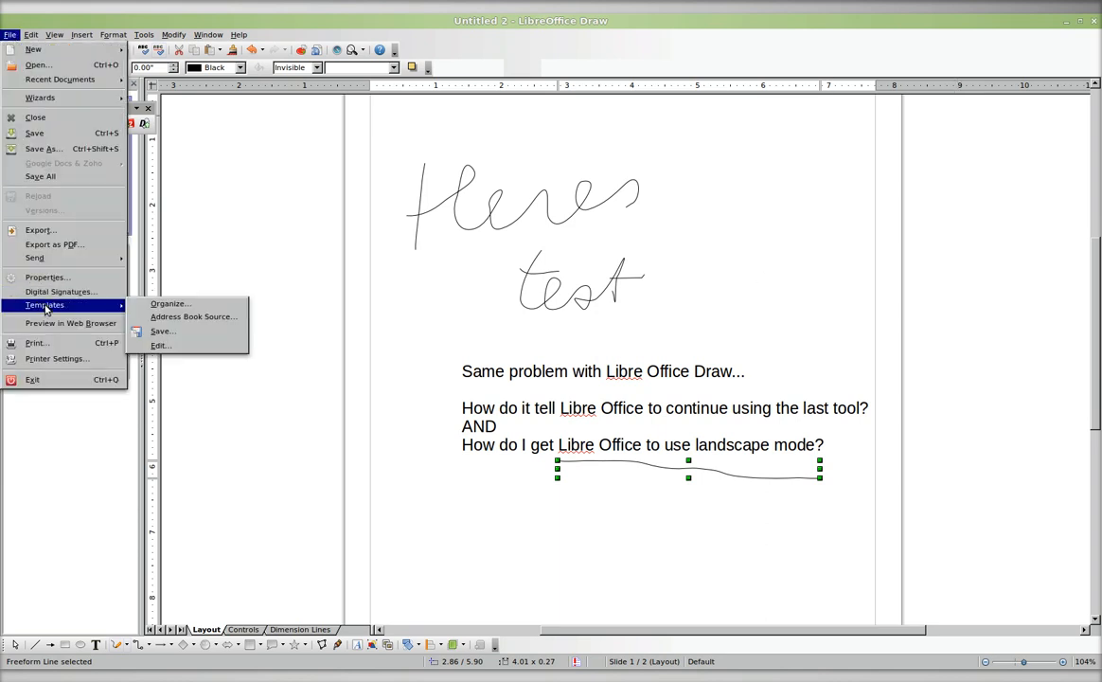
{"action": "left_click", "coordinate": [47, 276]}
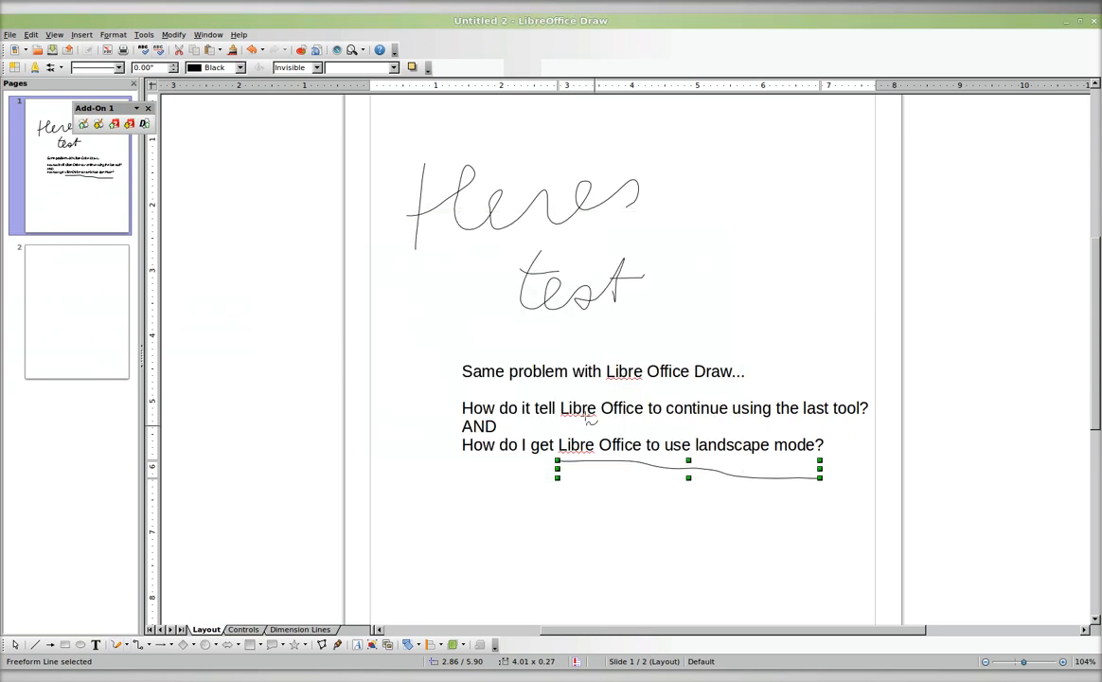
{"action": "left_click", "coordinate": [144, 34]}
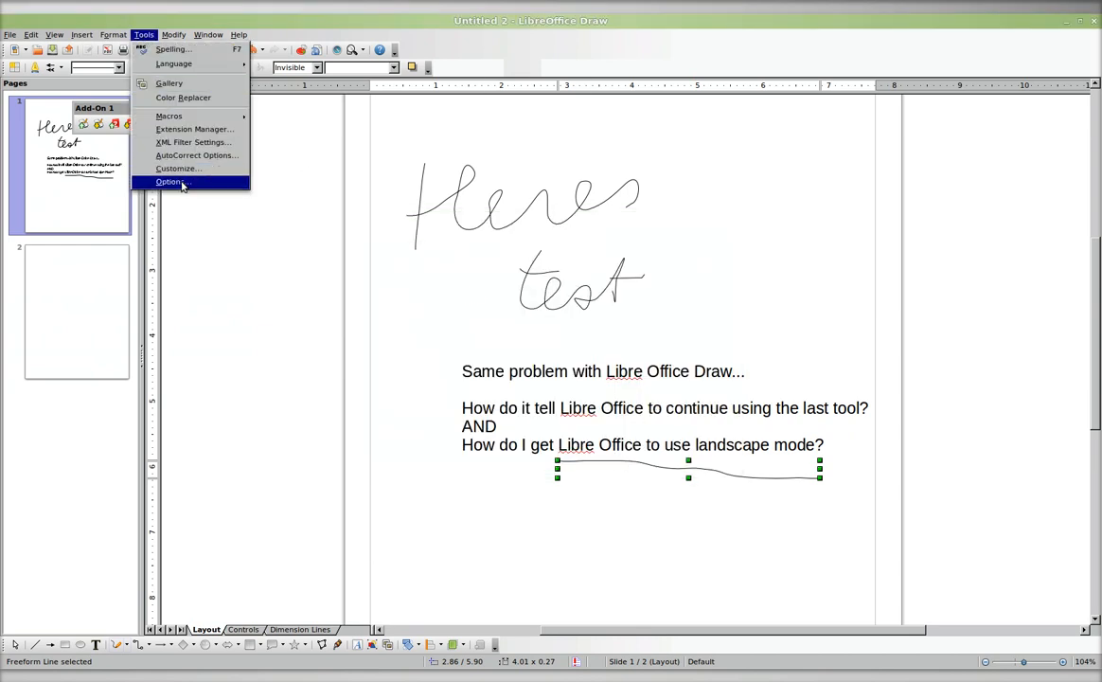
{"action": "left_click", "coordinate": [178, 167]}
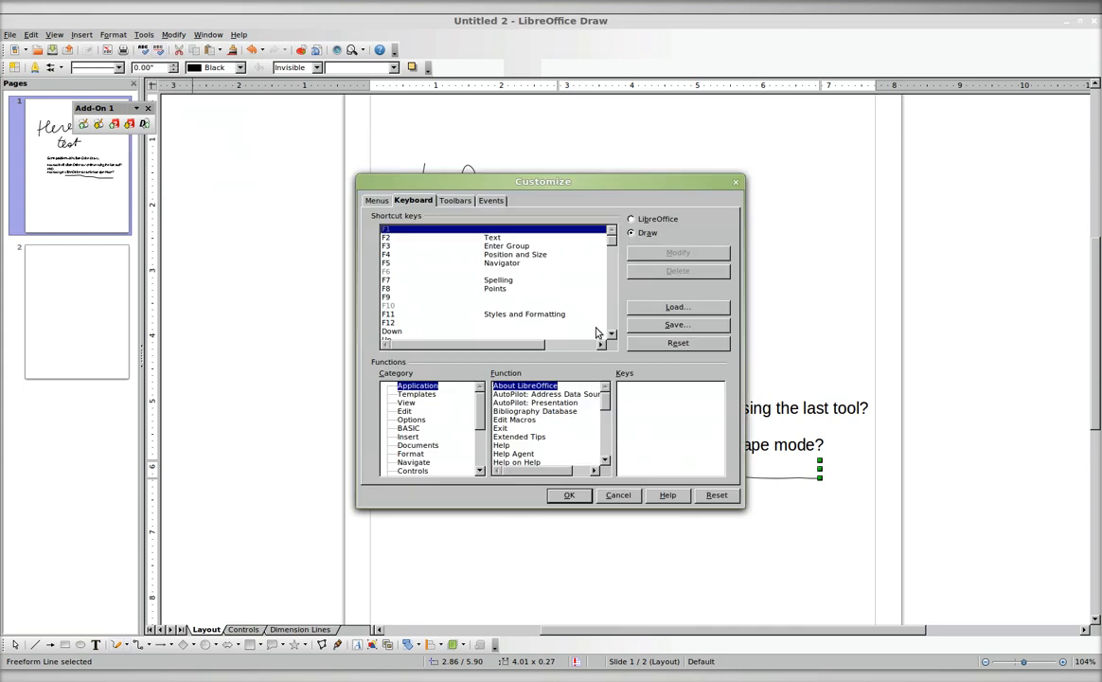
{"action": "left_click", "coordinate": [375, 201]}
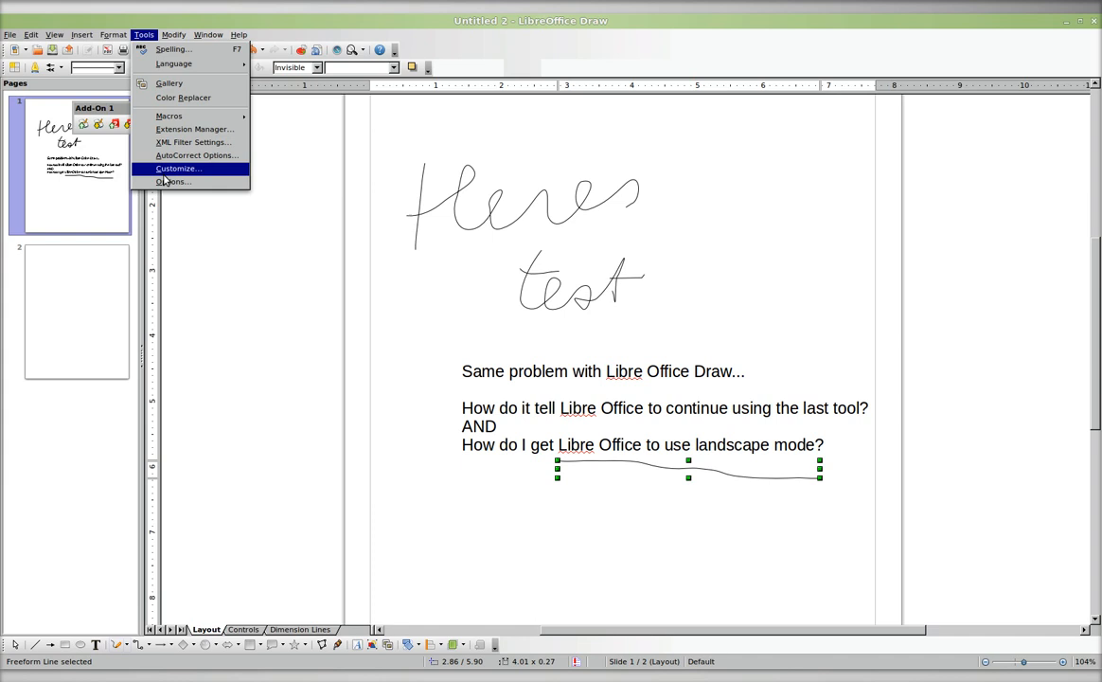
Open Tools > Options and show the LibreOffice General settings page.
{"action": "left_click", "coordinate": [174, 182]}
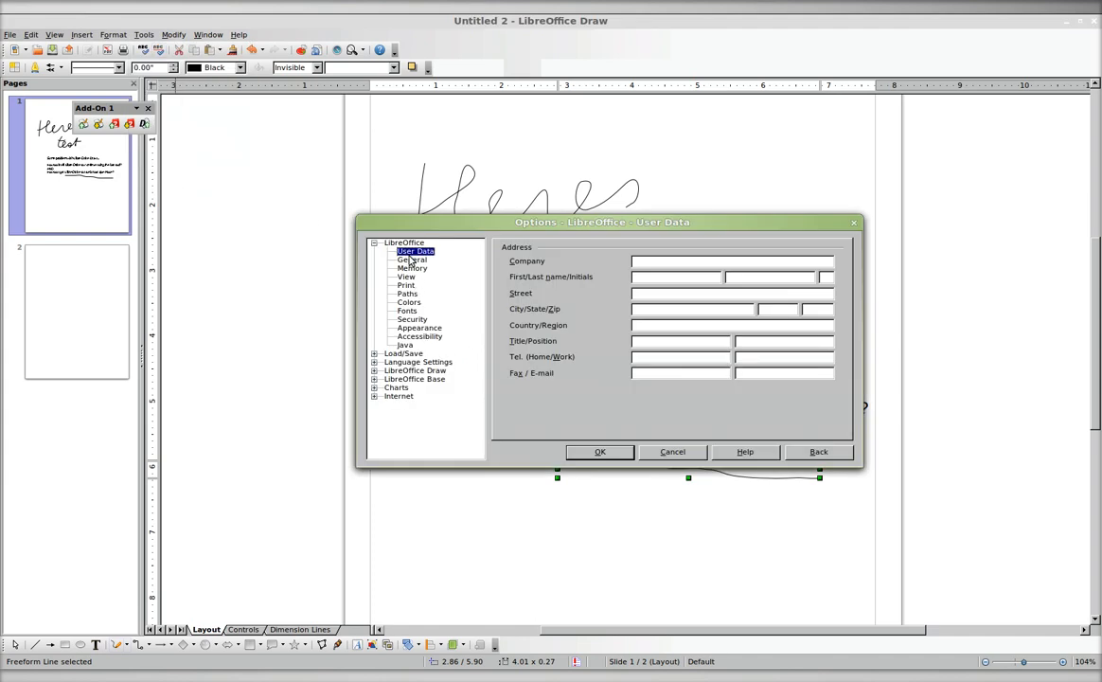
{"action": "left_click", "coordinate": [413, 259]}
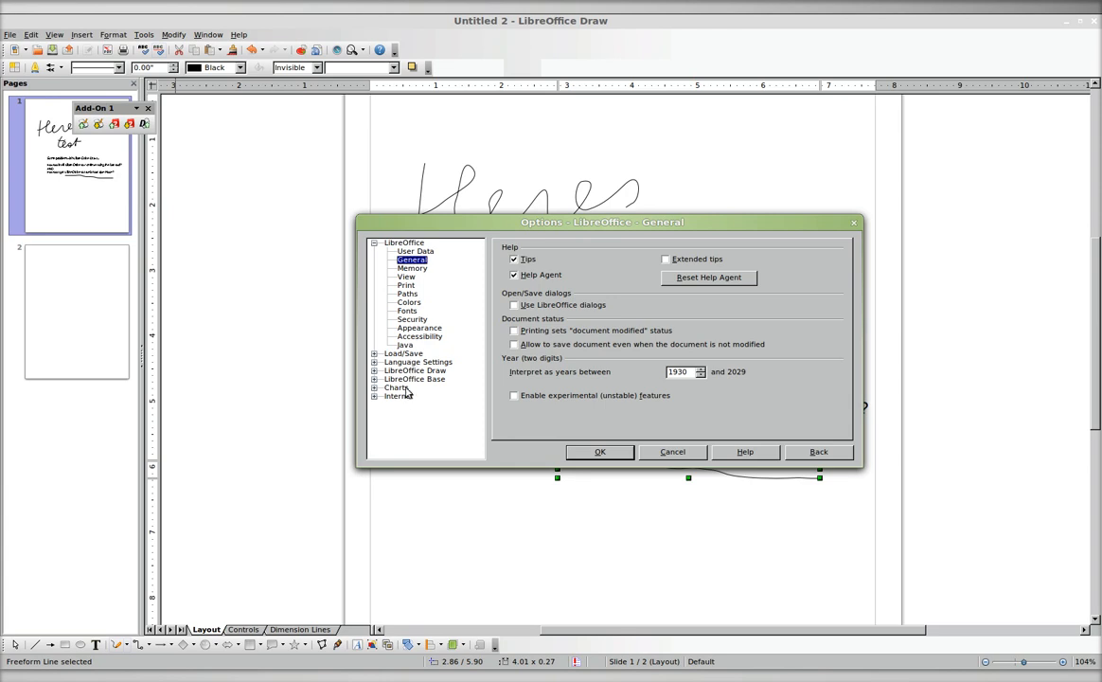
{"action": "mouse_move", "coordinate": [407, 288]}
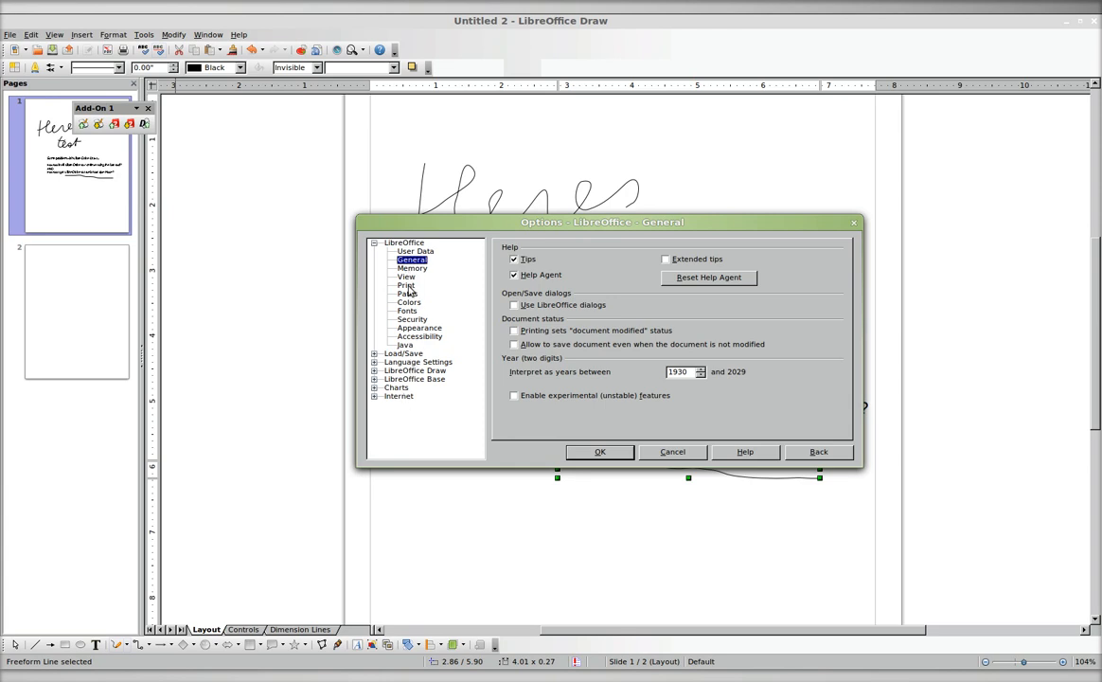